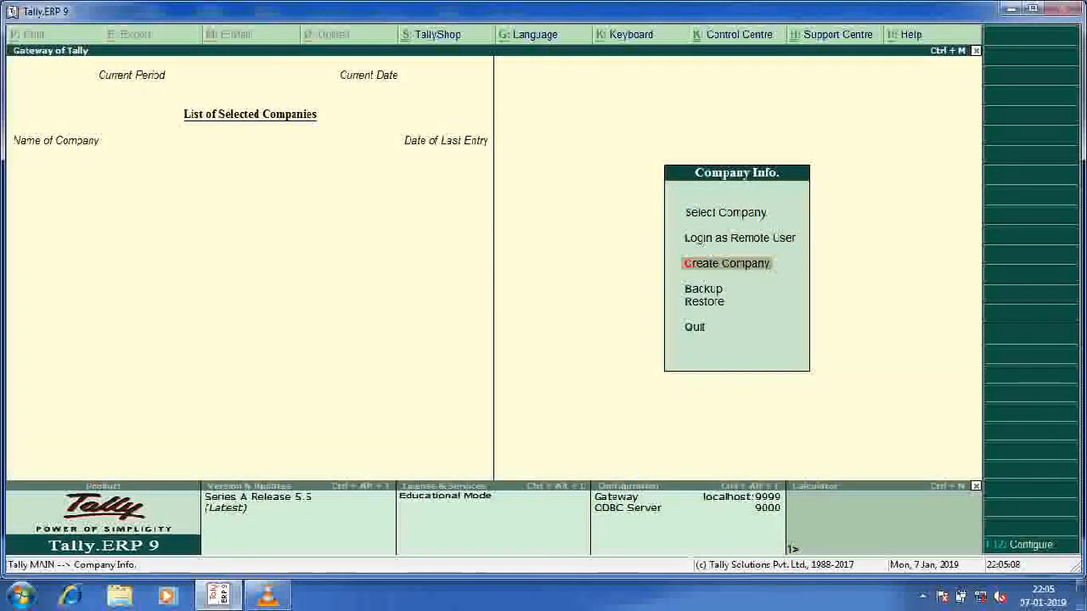
- Start a new company and name it Pradhan & Sons
left_click(727, 263)
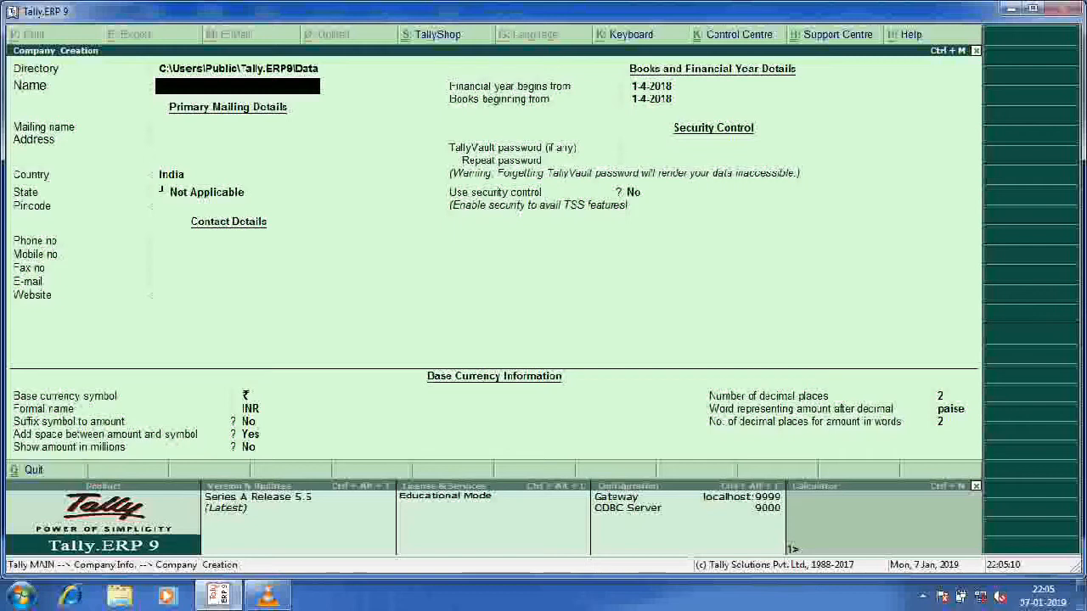
type("T")
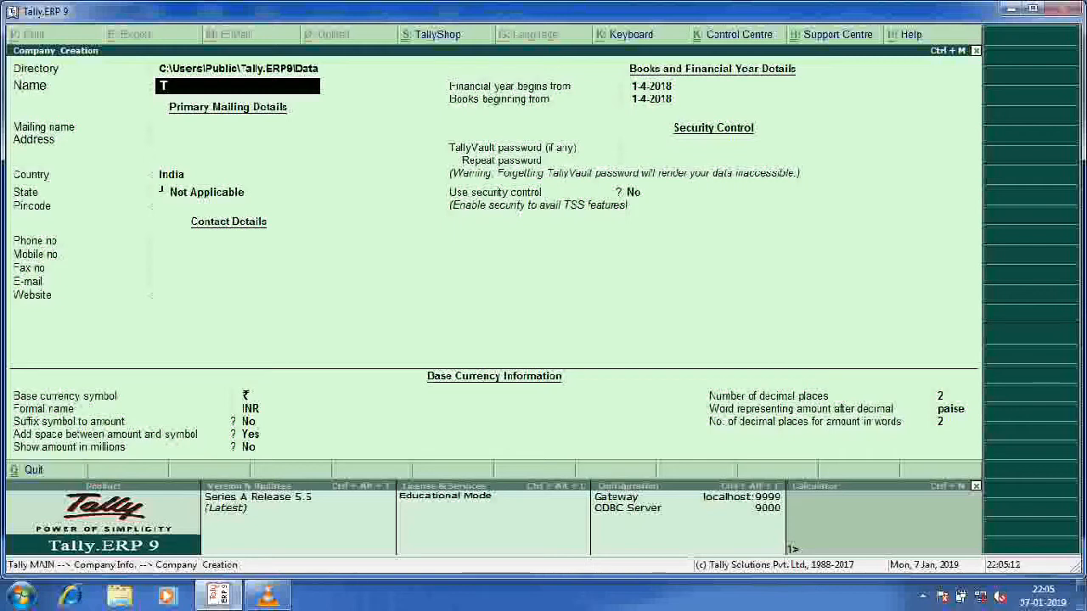
key("backspace")
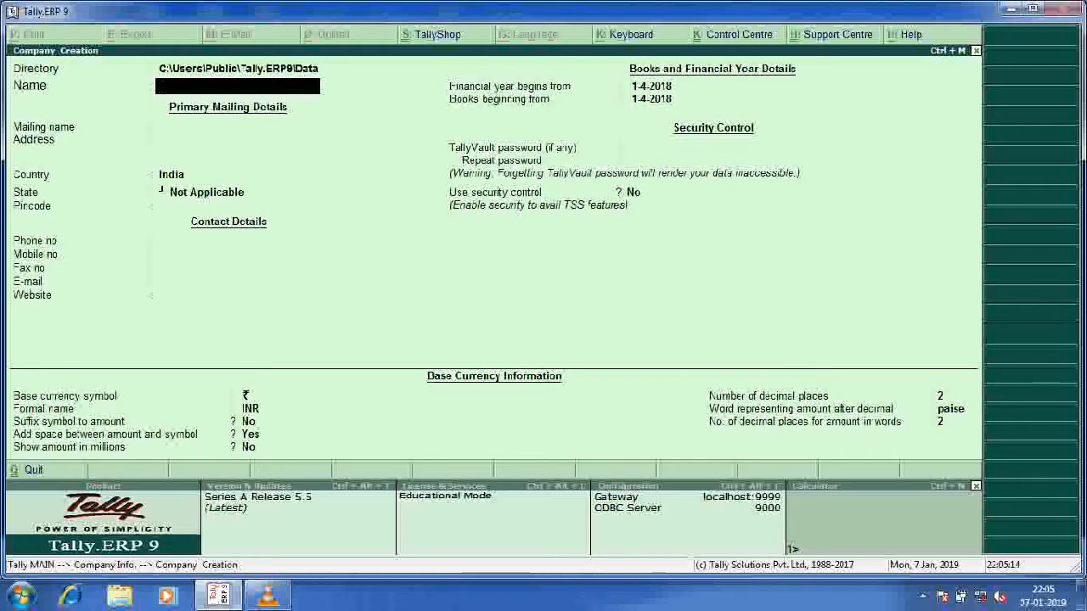
type("Prad")
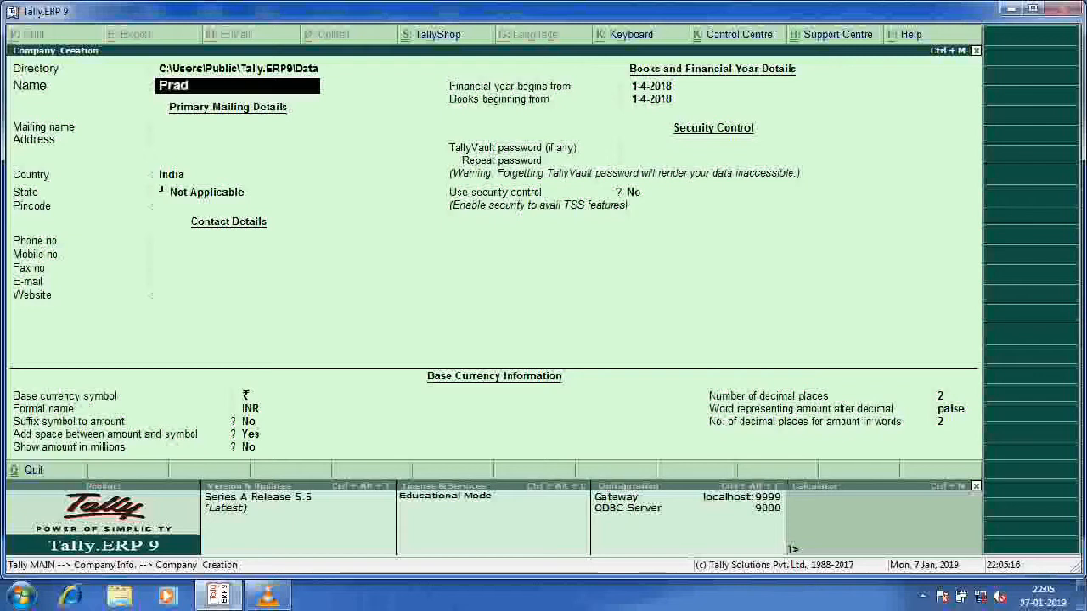
type("han an")
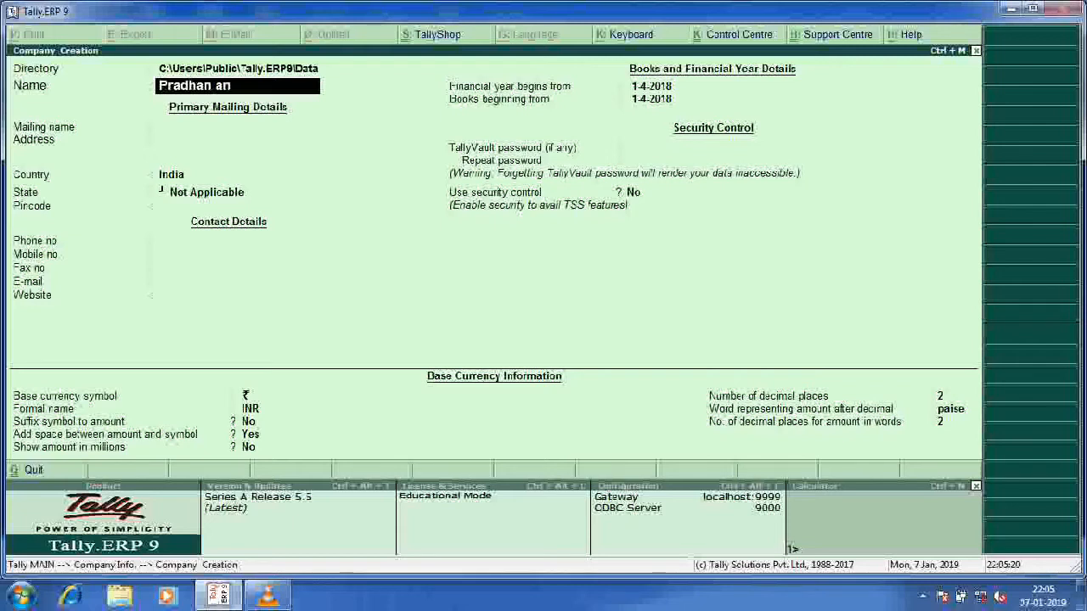
key("BackSpace")
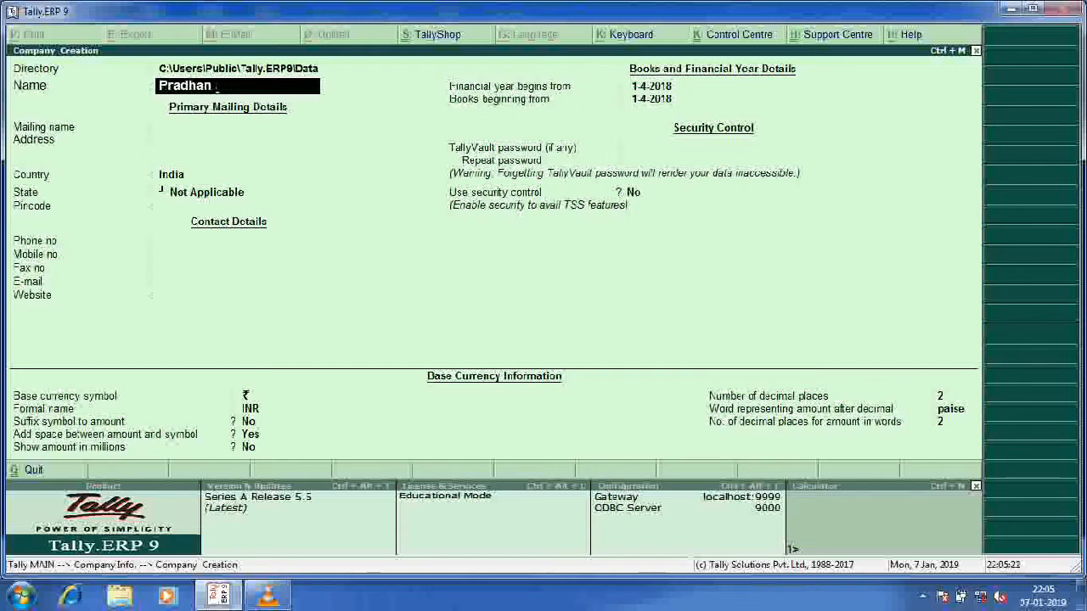
type("&$")
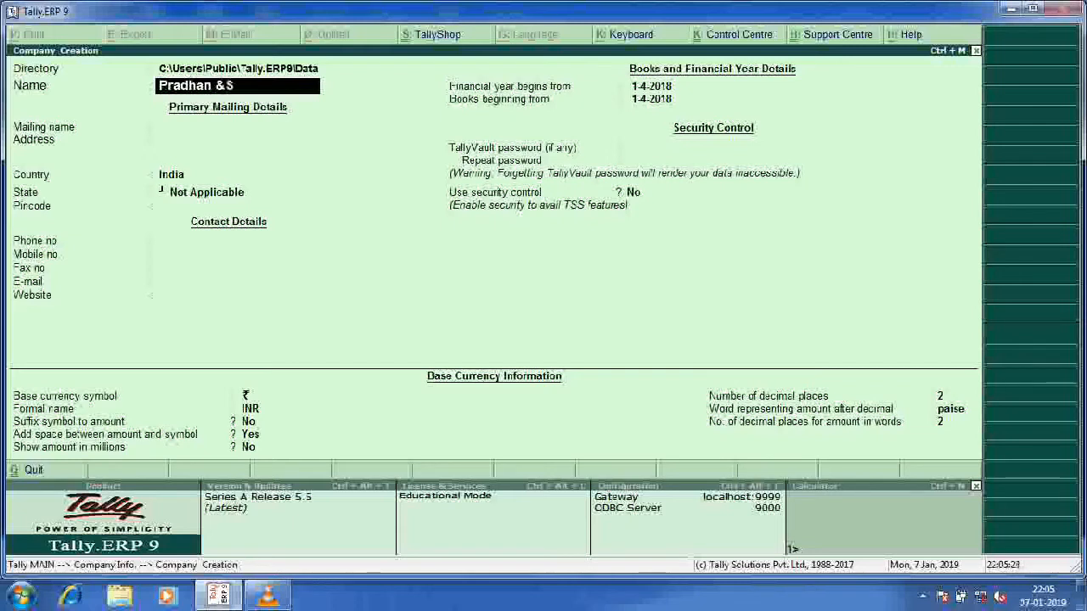
type("Sons.")
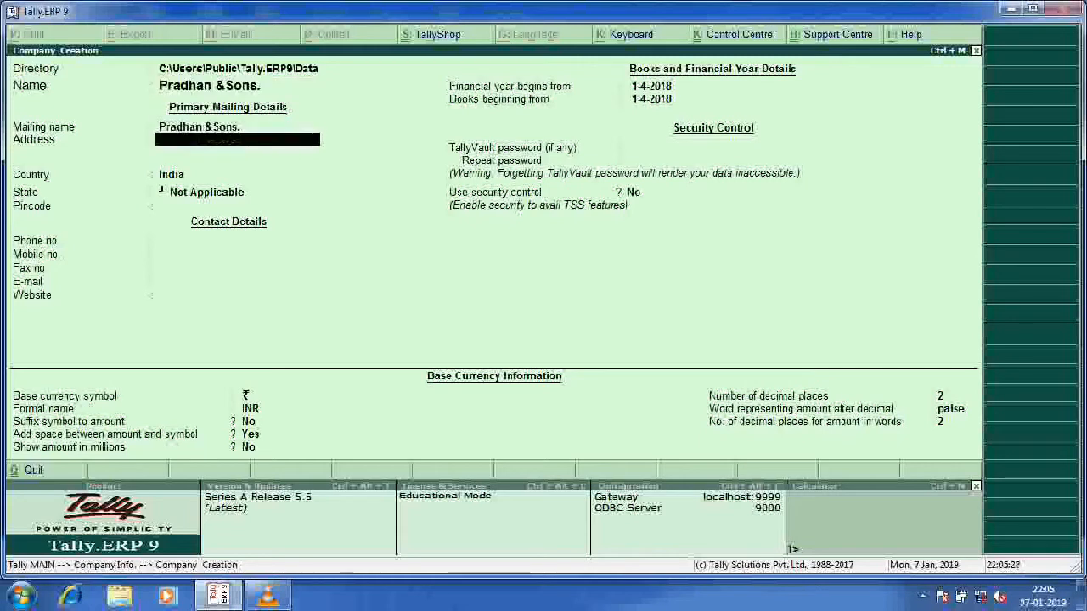
- Set the company's state to Rajasthan and accept the company creation
left_click(212, 173)
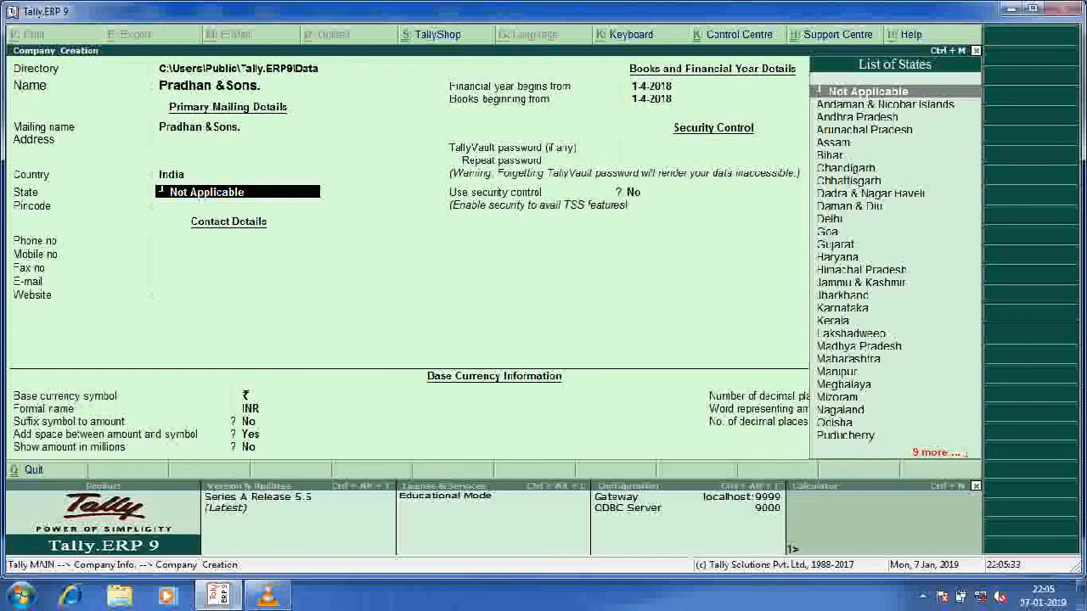
type("Ra")
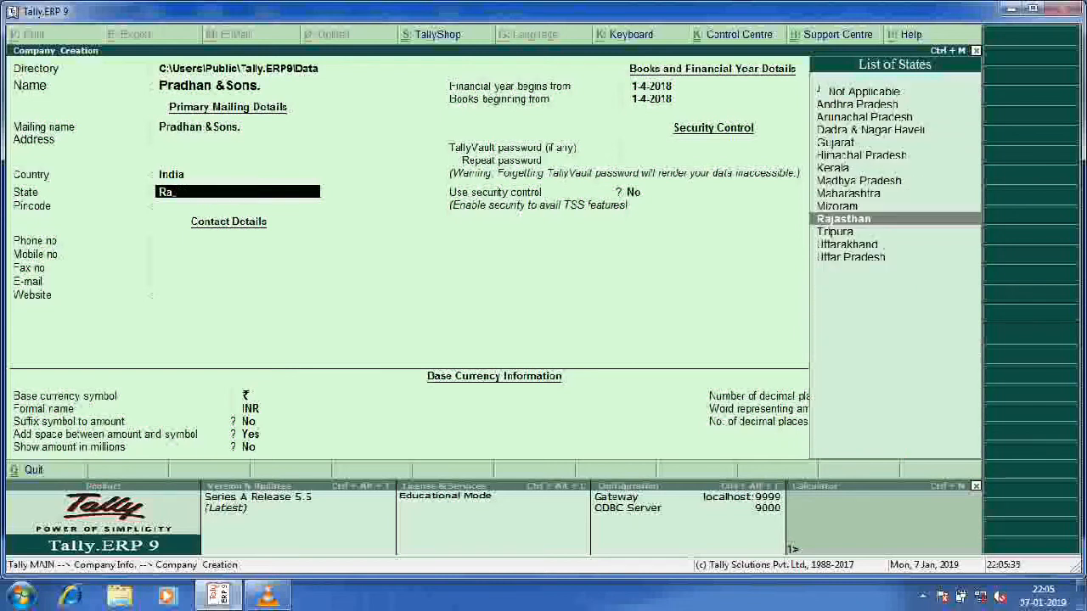
left_click(843, 218)
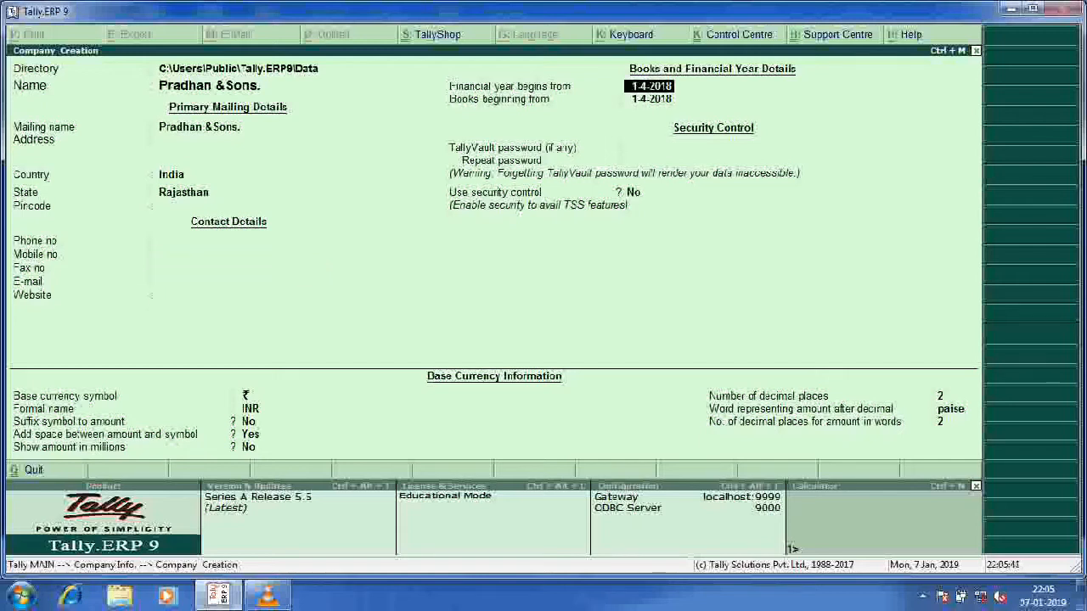
left_click(705, 146)
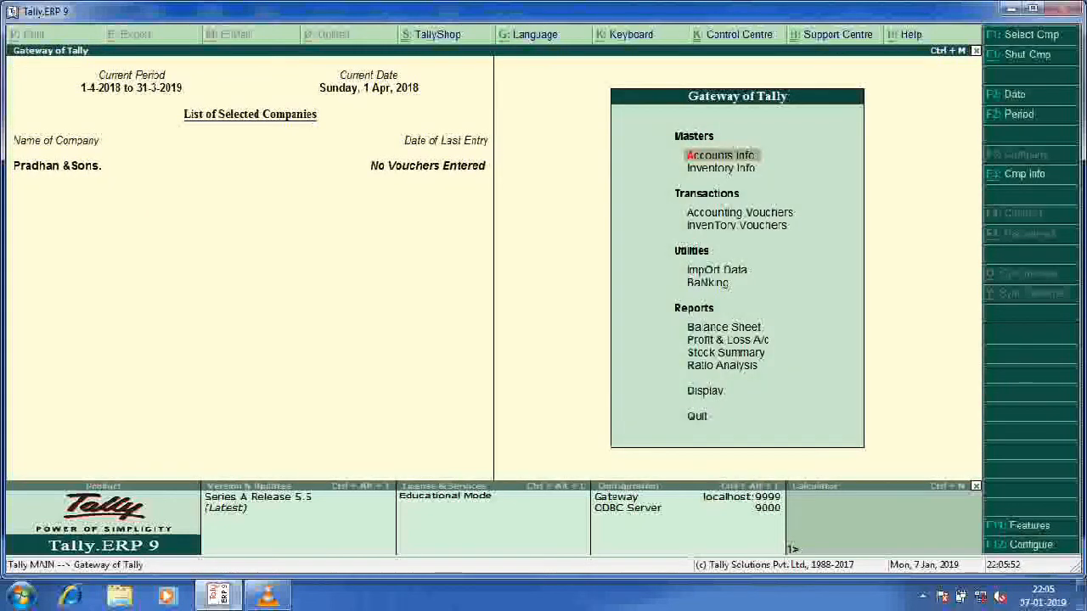
- Reach a blank ledger creation form via Accounts Info > Ledgers > Create
left_click(720, 156)
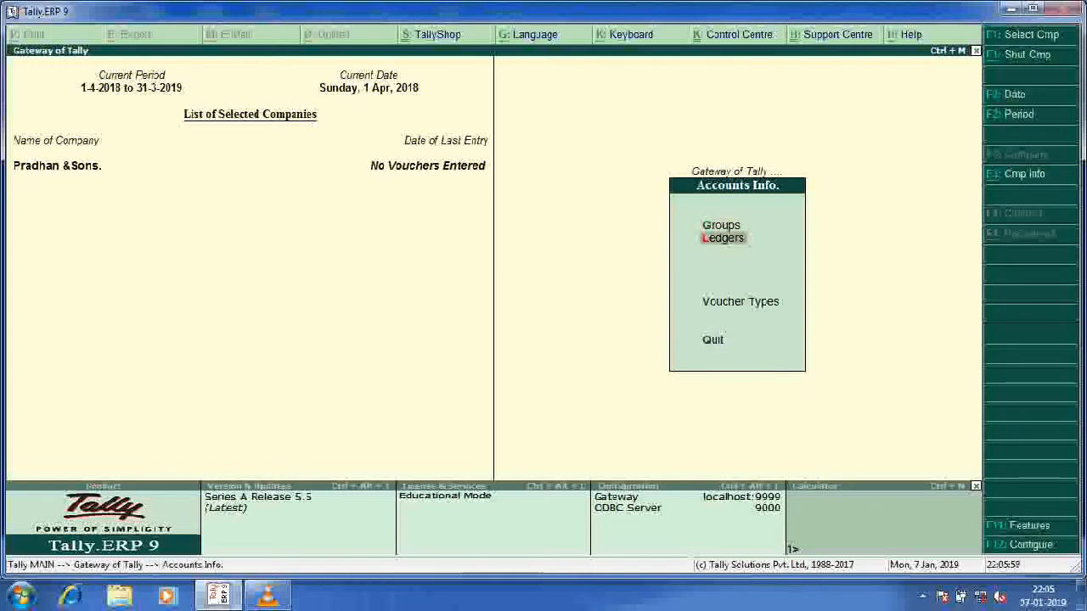
left_click(723, 238)
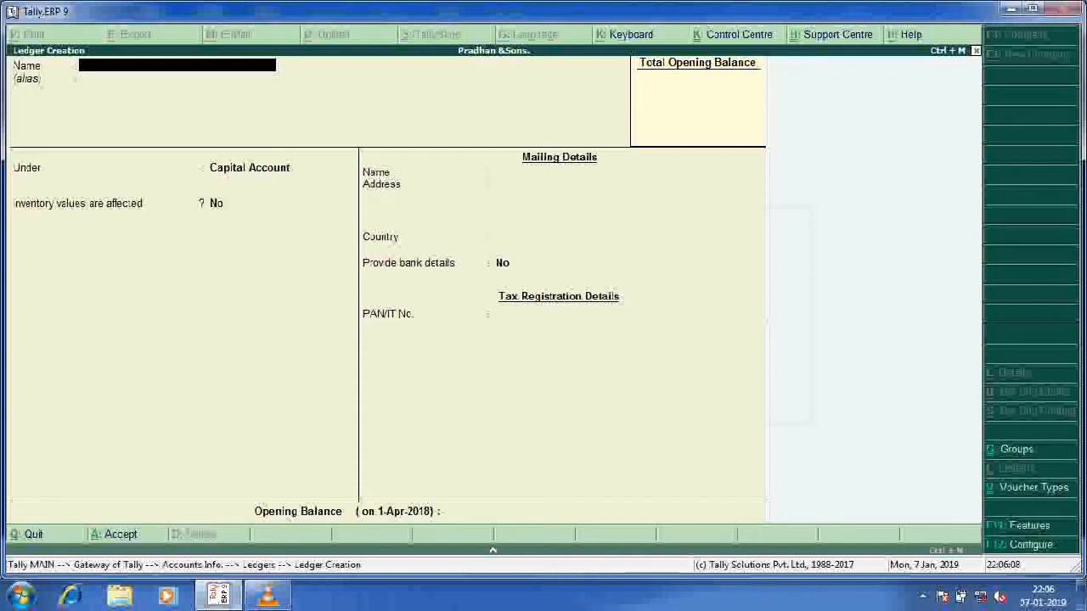
- Create ledger A/c Capital A/c under Capital Account with a 10,00,000 Cr opening balance
type("A/c")
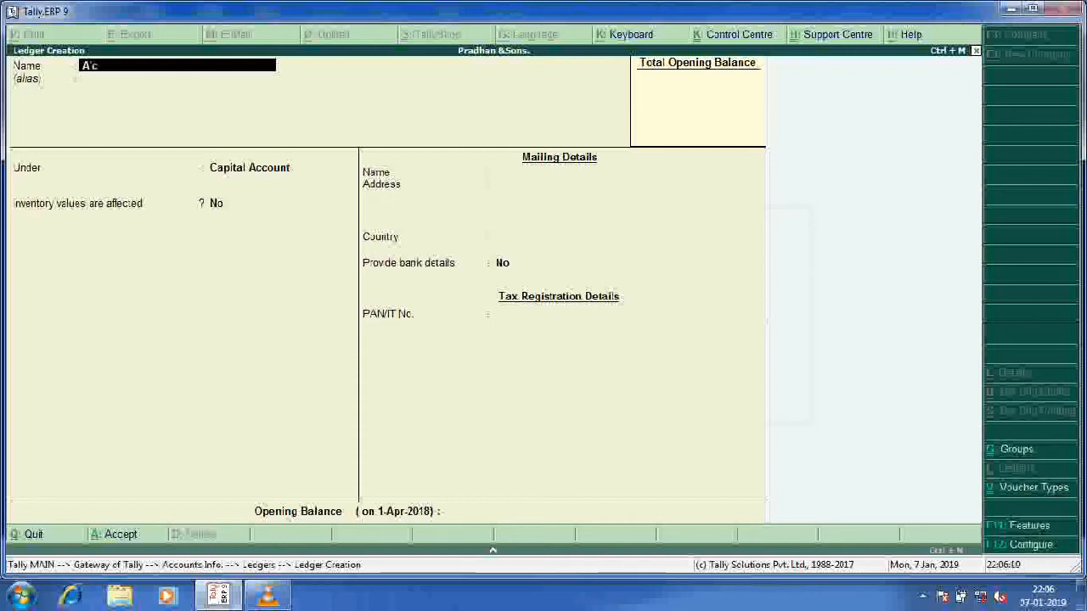
type("Capi")
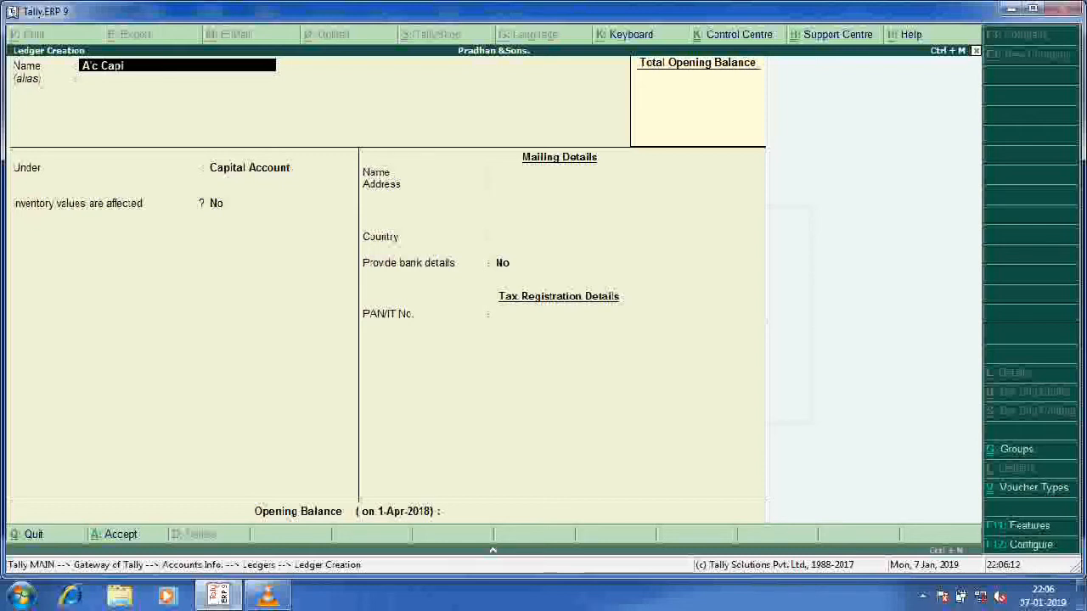
type("tal A")
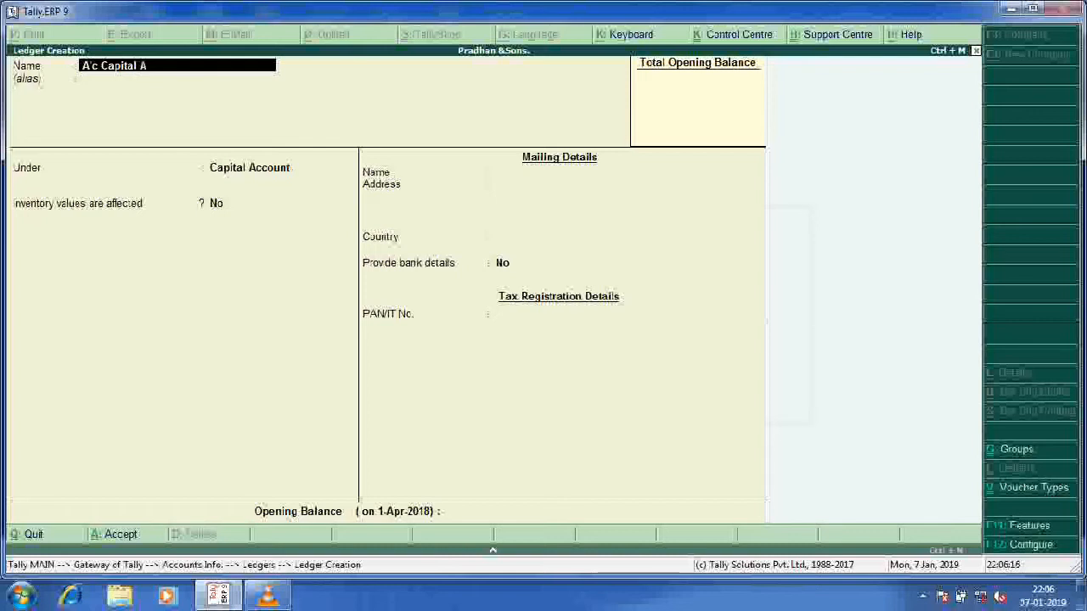
key("enter")
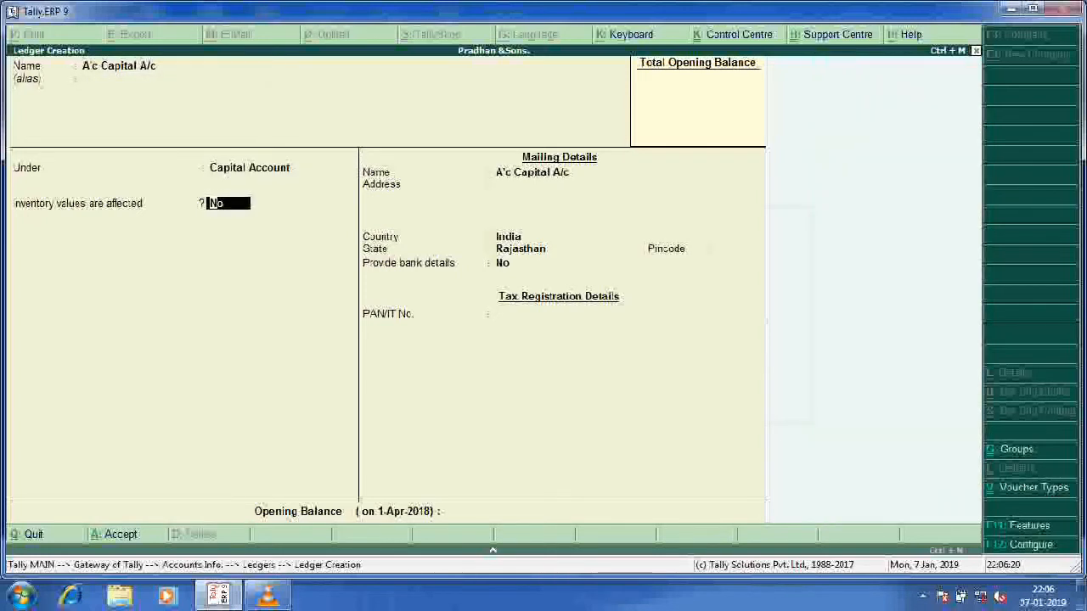
key("enter")
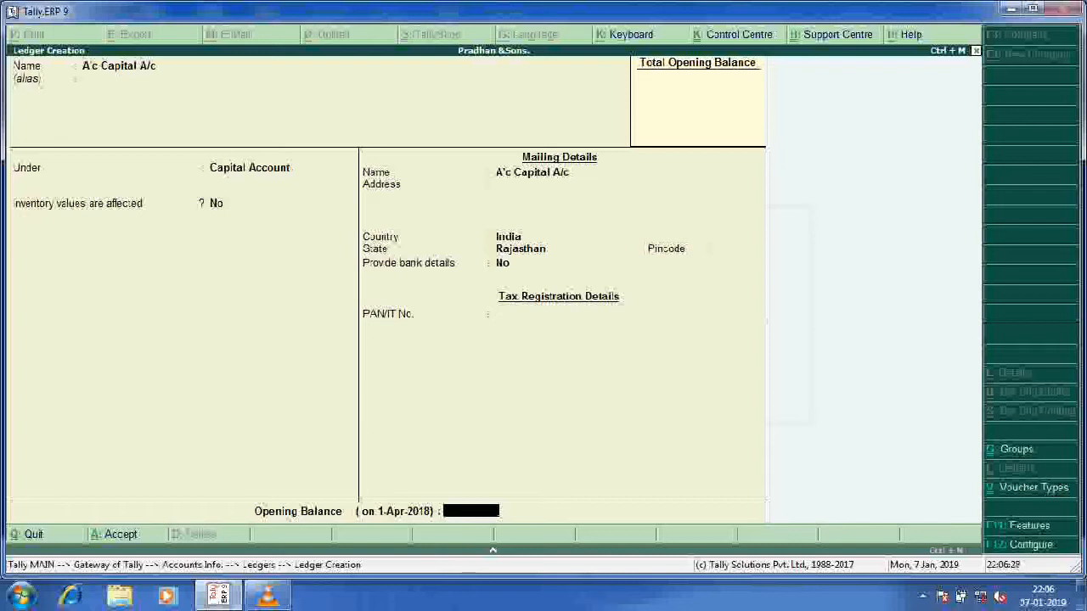
type("10000")
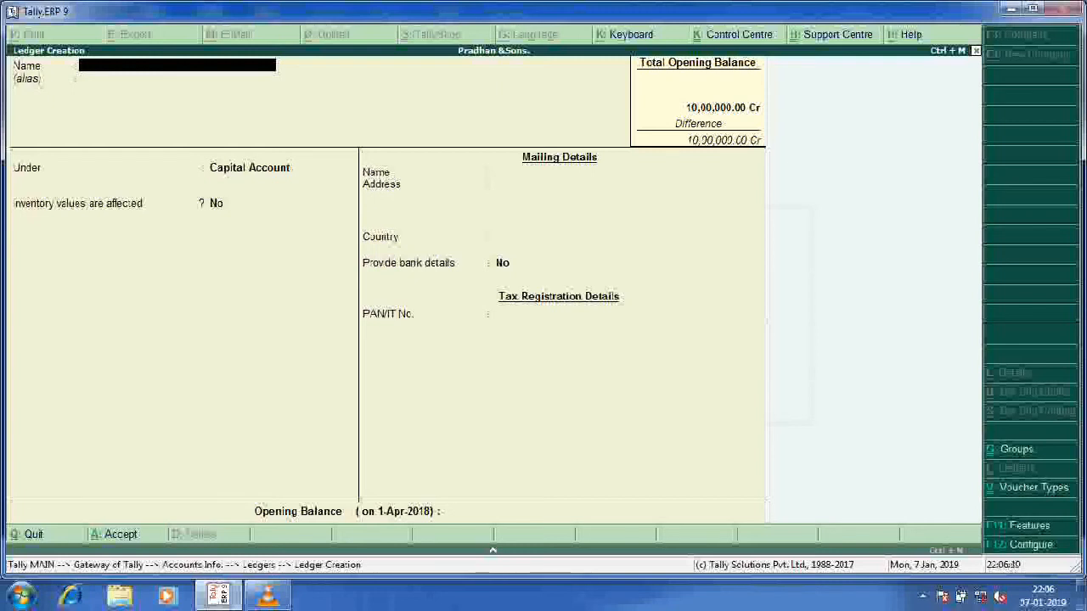
- Create the General Exp A/c ledger grouped under Direct Expenses
type("Gen")
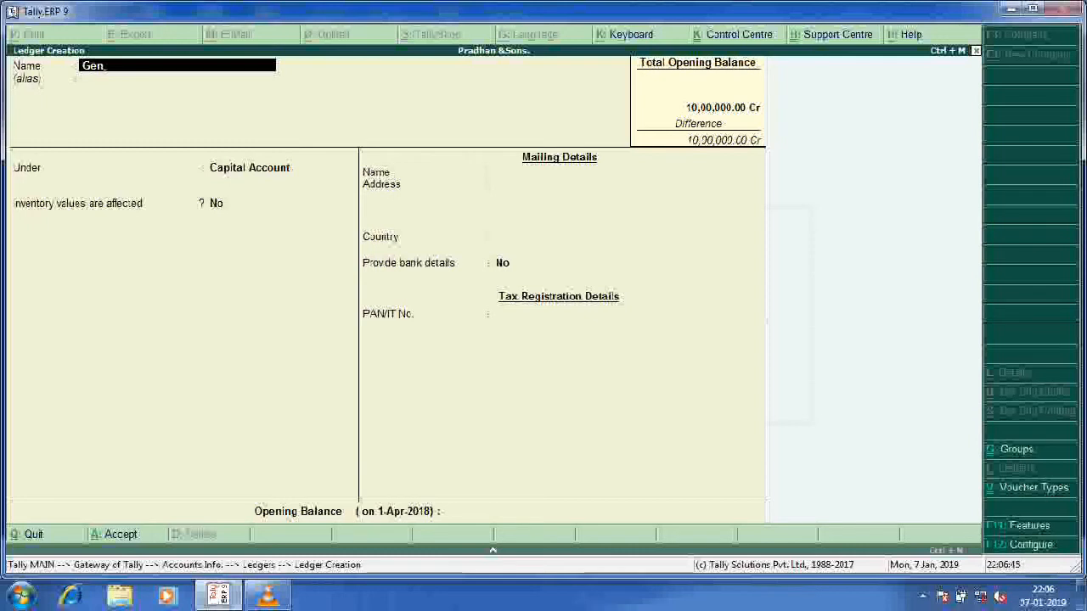
type("eral Exp A/c")
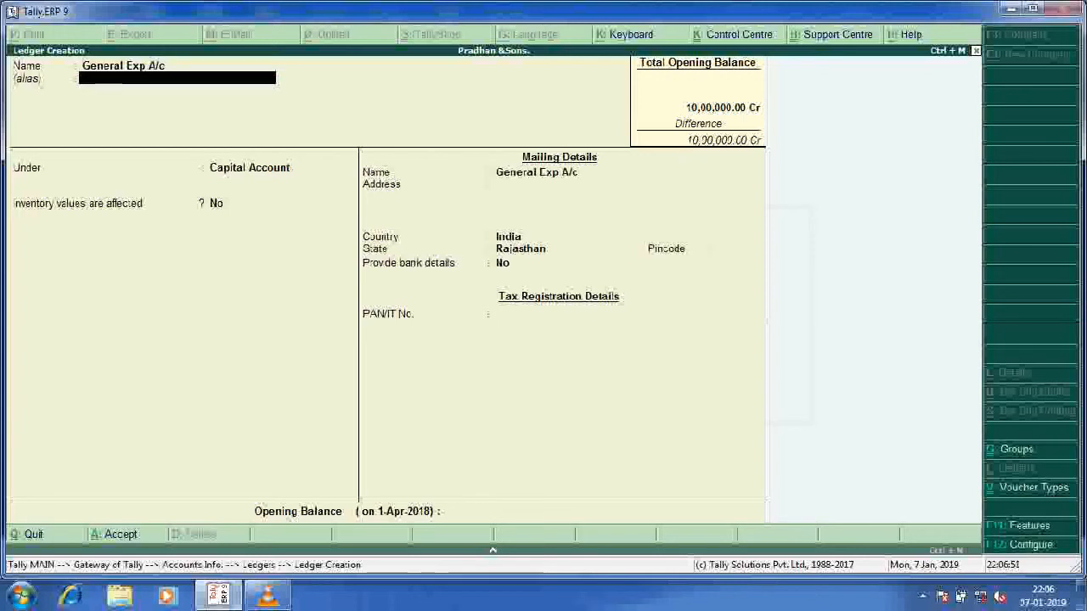
left_click(250, 168)
type("D")
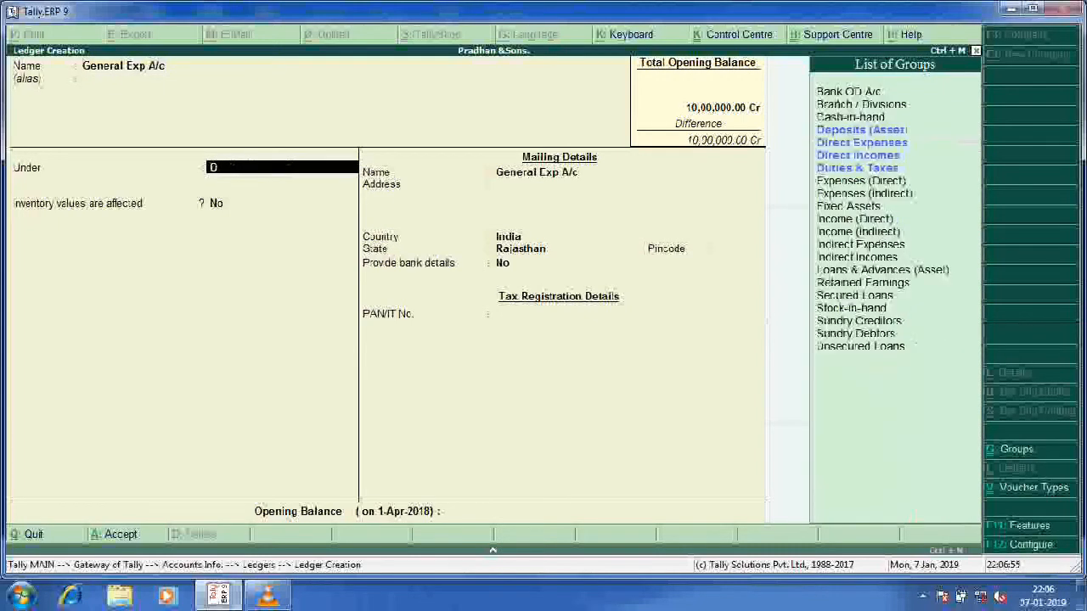
type("irect Expenses")
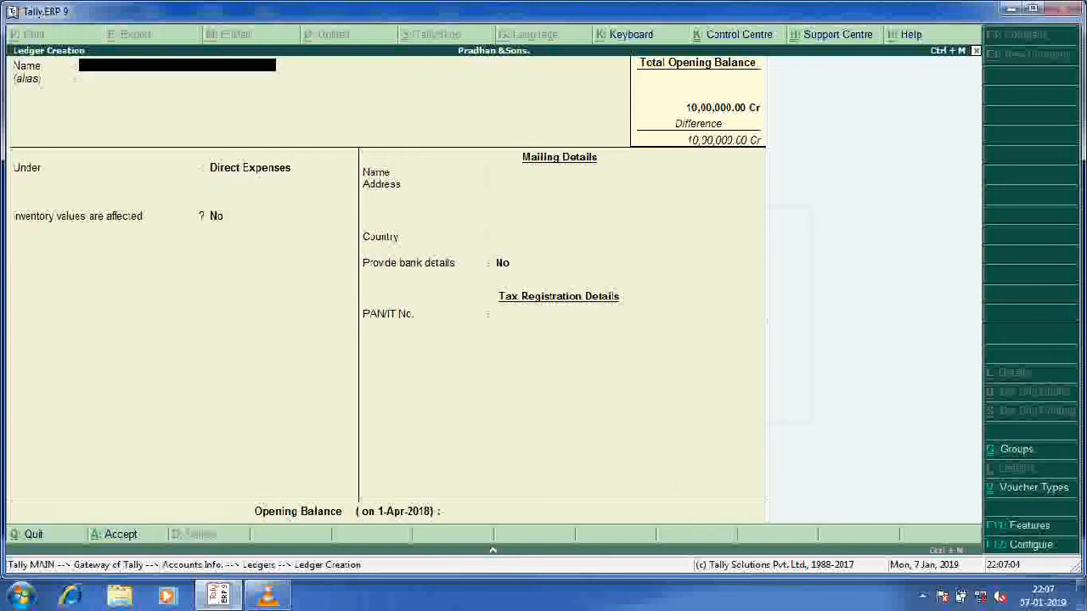
- Create the Advertising A/c ledger grouped under Indirect Expenses
type("A")
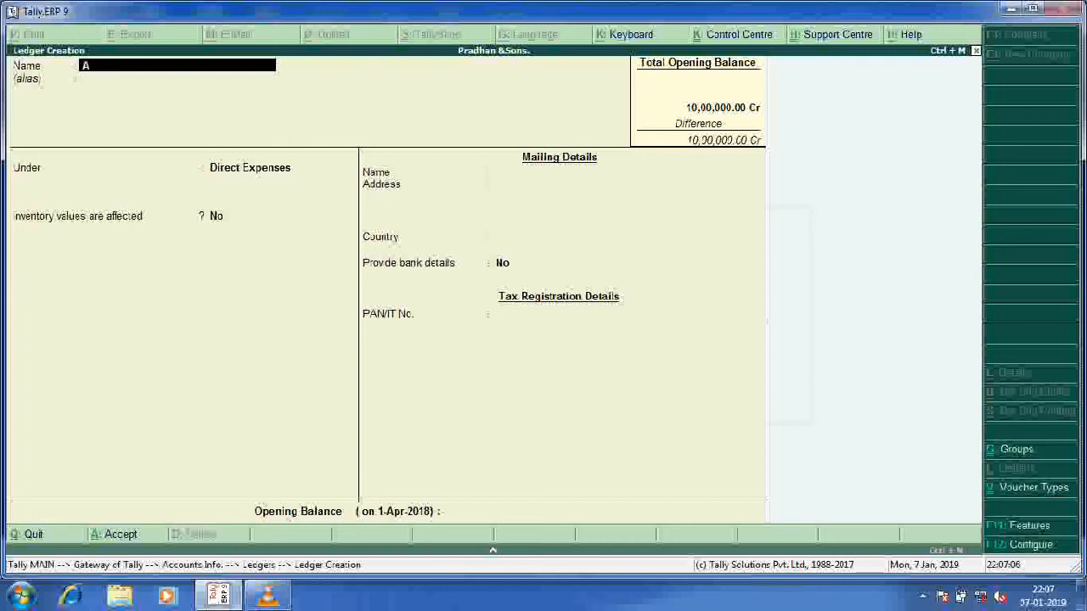
type("dvertisin")
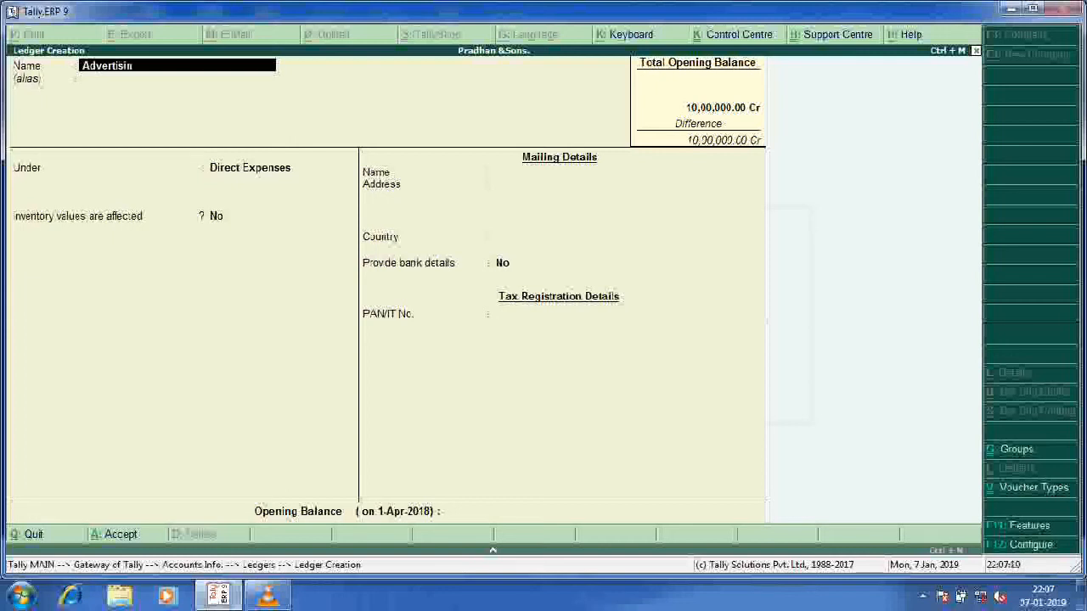
type("g")
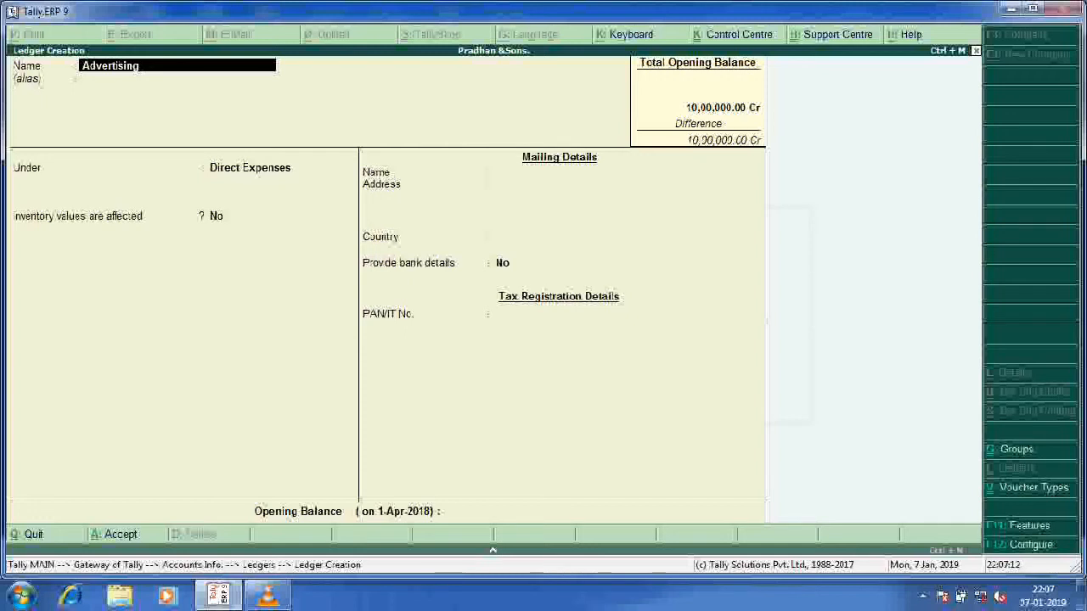
left_click(281, 168)
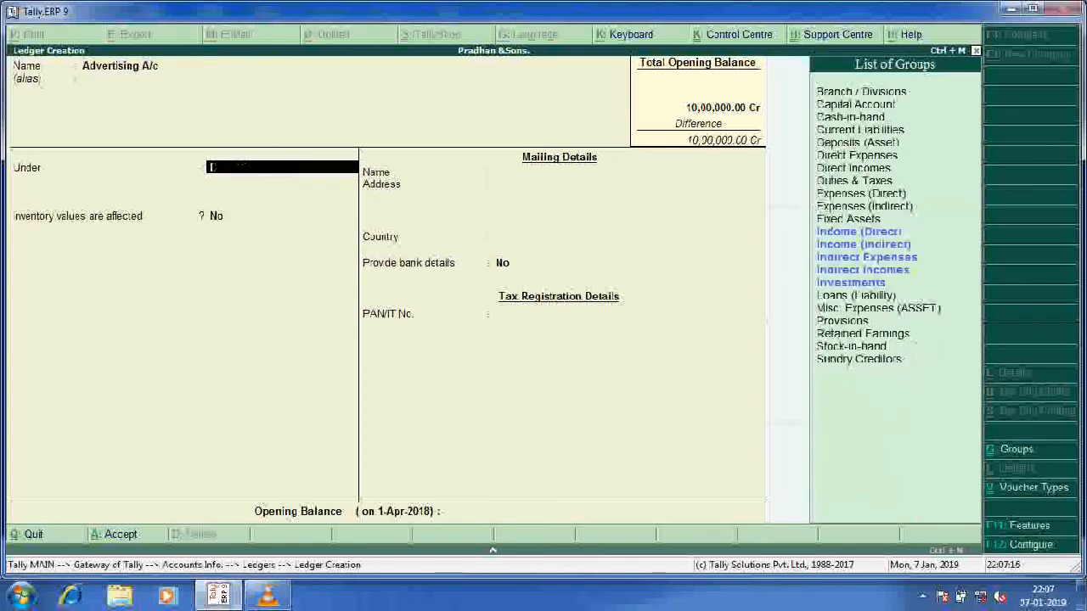
type("In")
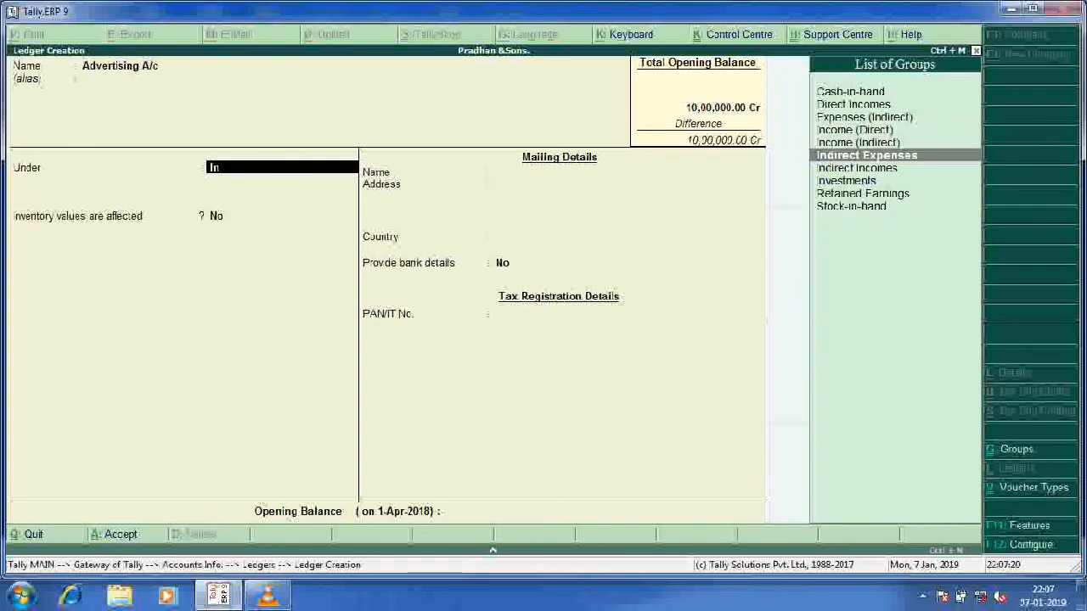
left_click(866, 154)
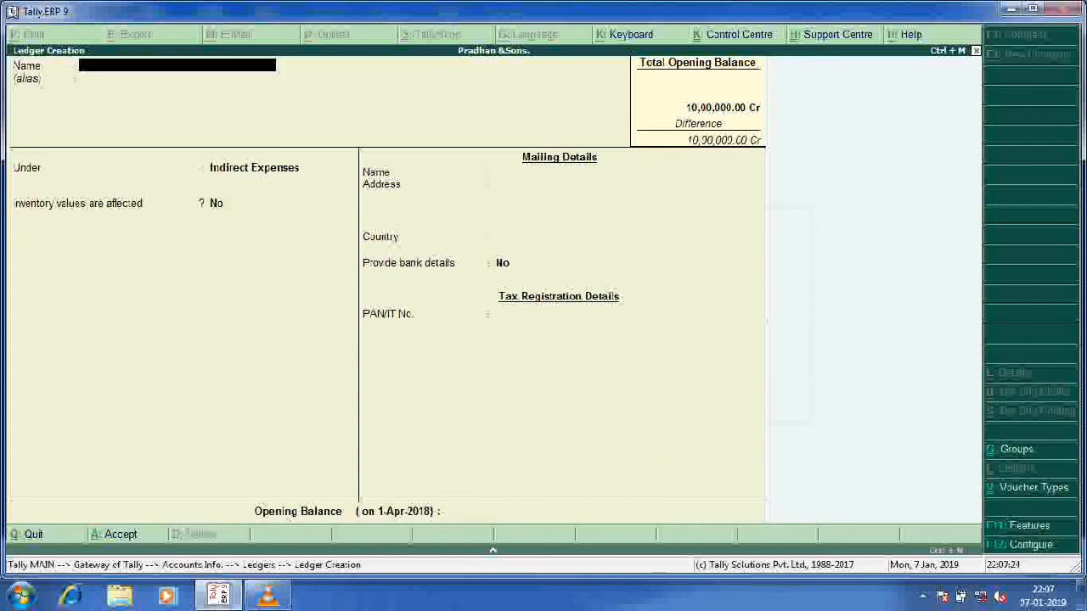
- Create Tours and Travels A/c under Indirect Expenses with inventory and bank details off
type("Tours and Travel")
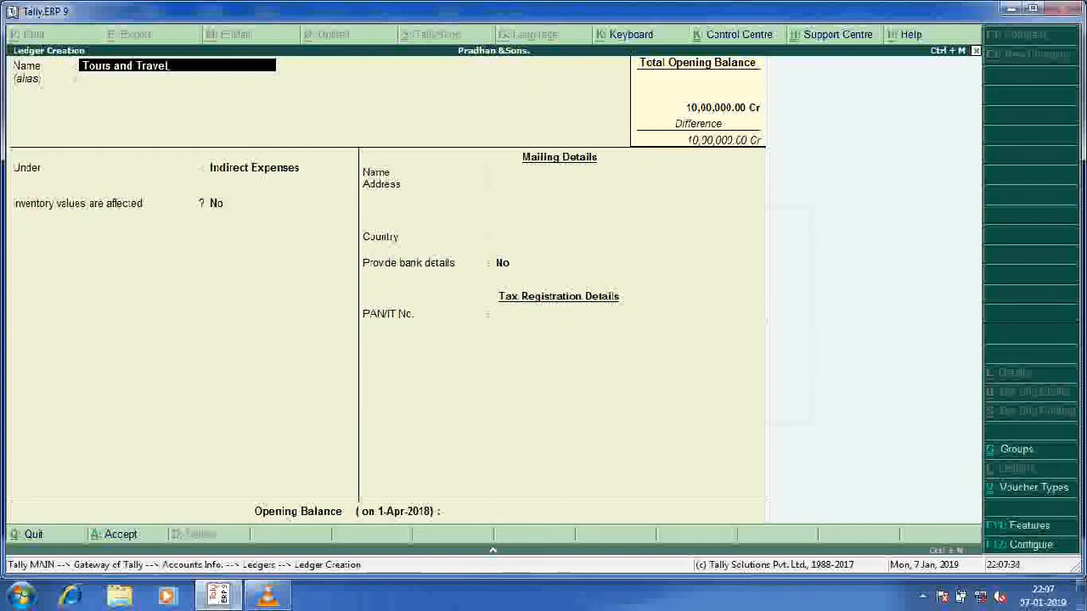
type("s A/c")
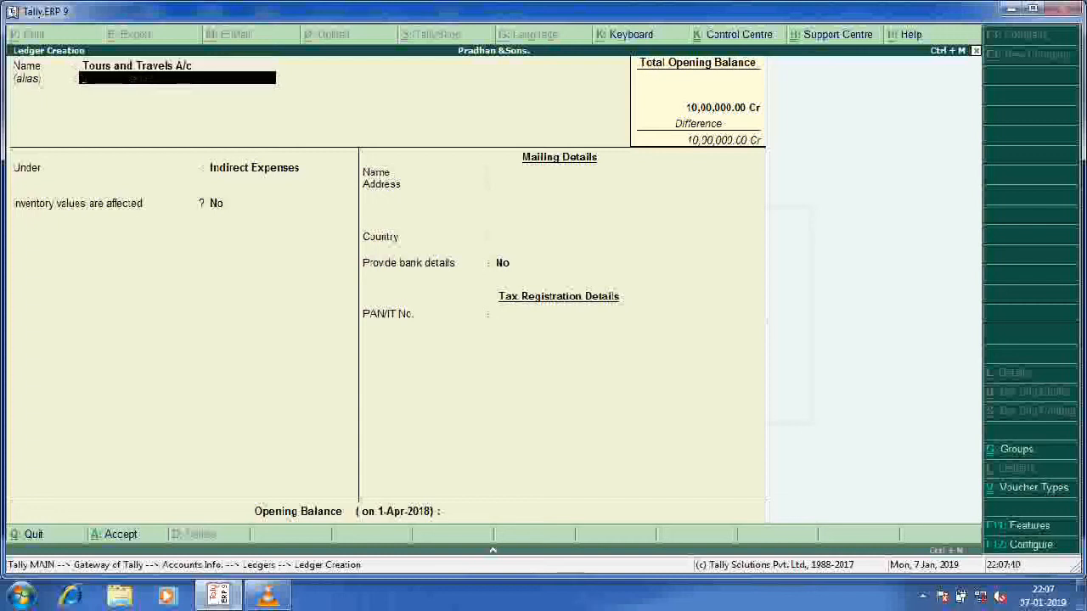
left_click(255, 169)
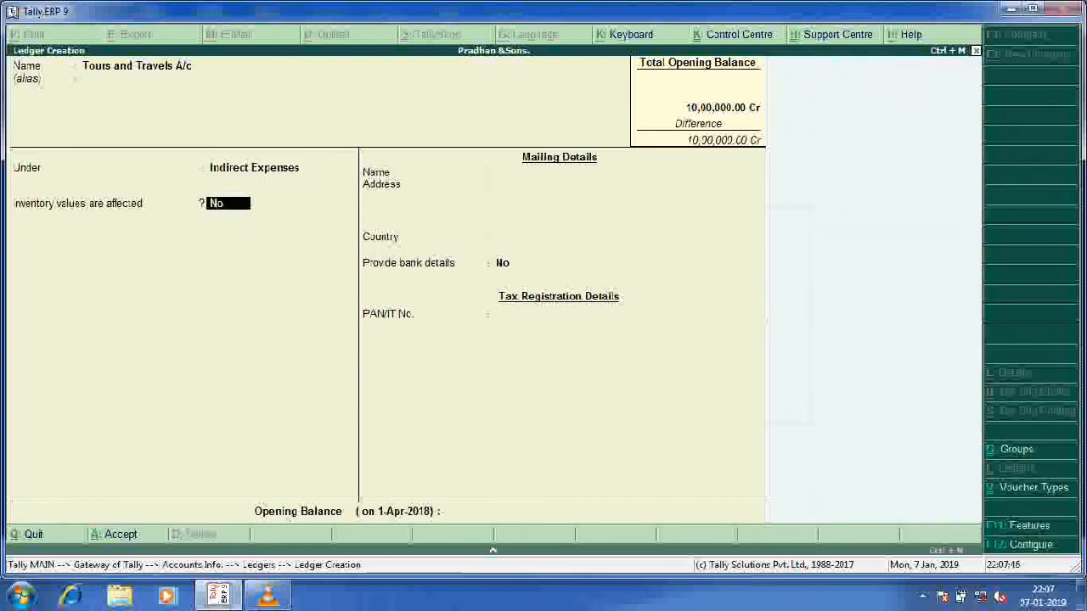
key("Enter")
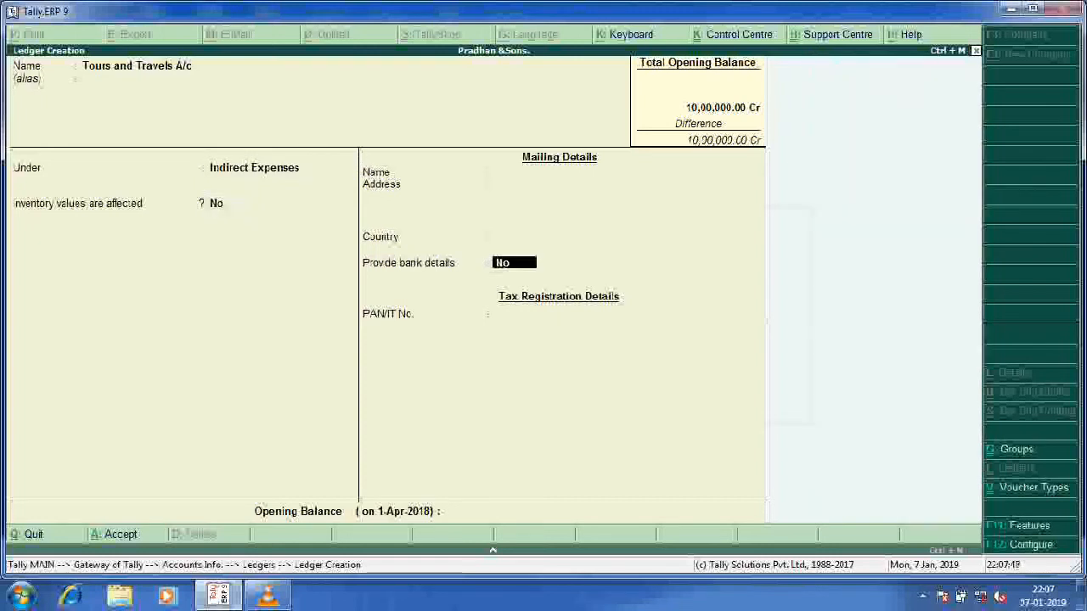
key("enter")
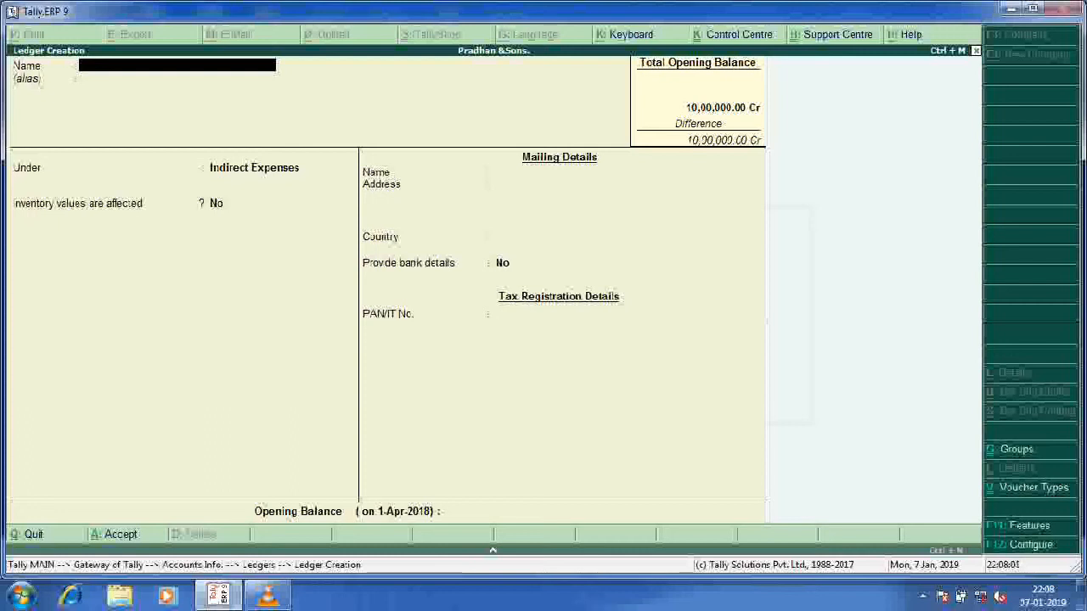
- Begin a Cash ledger name, then discard the unfinished form
type("Cas")
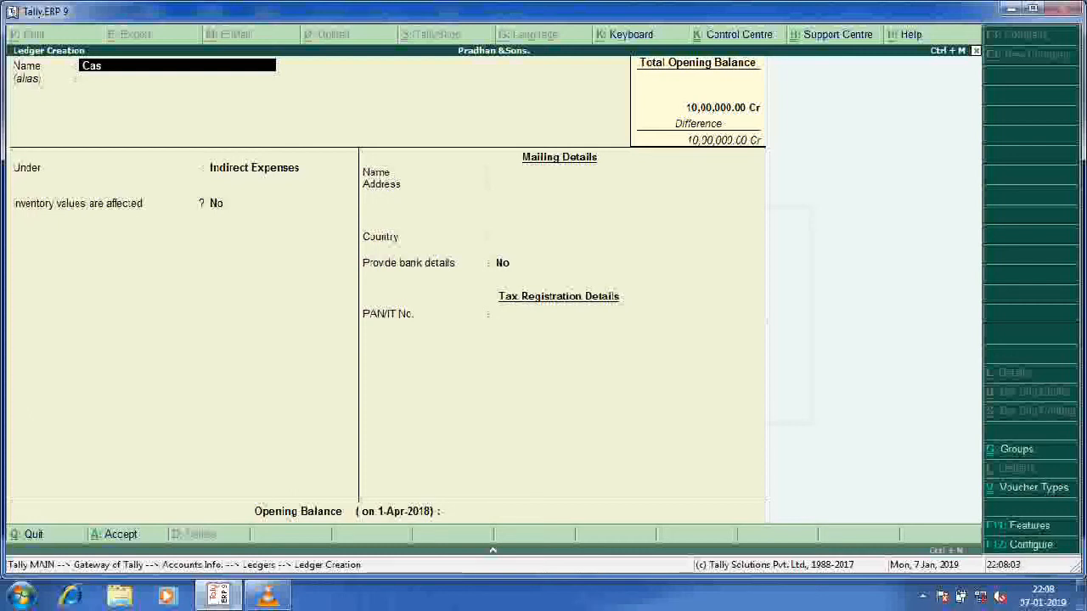
key("enter")
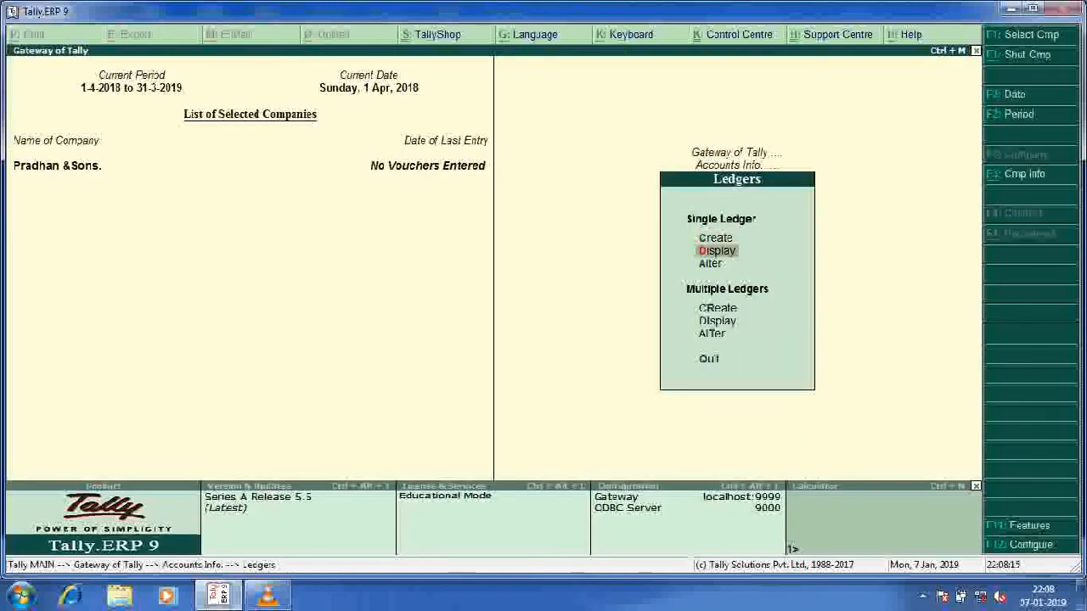
- Leave ledger creation and return toward the Gateway menus
left_click(717, 252)
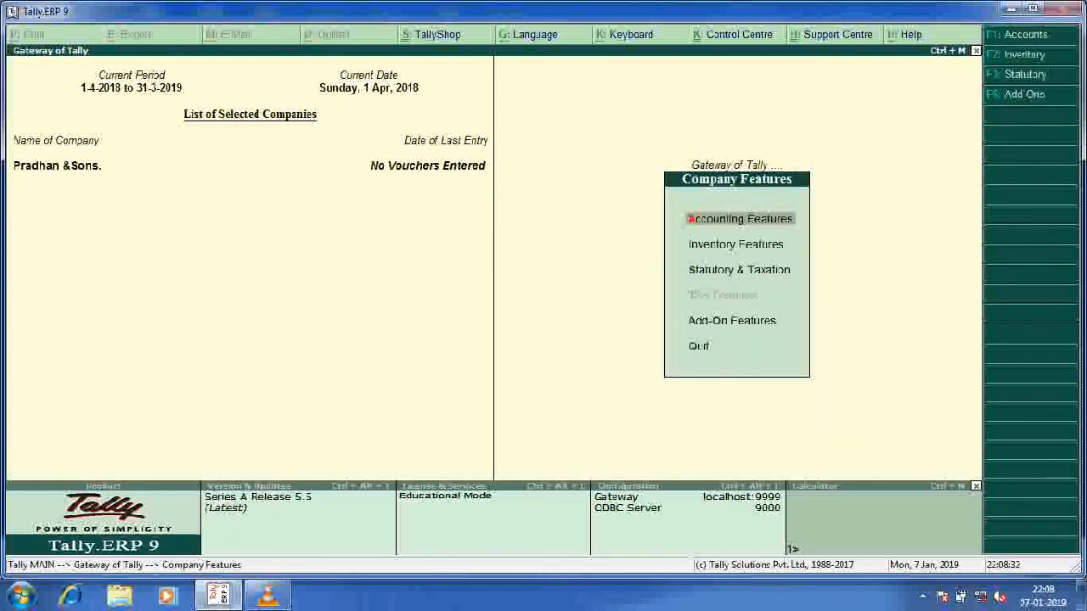
- Review the Accounting Features under Company Features, then return to Gateway of Tally
left_click(739, 218)
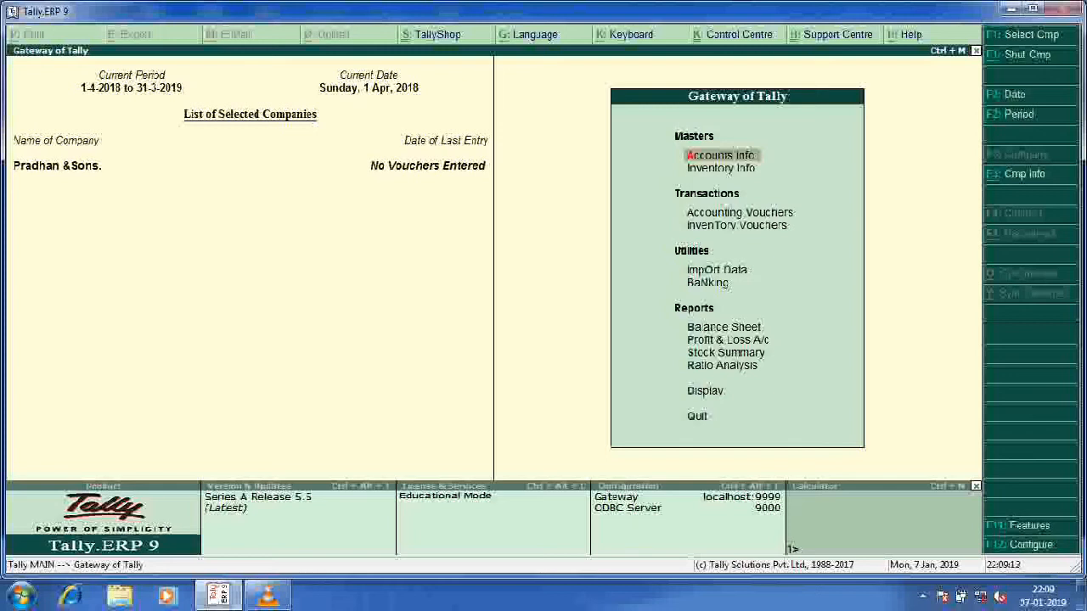
- Reach a blank Budget Creation form via Accounts Info > Budgets > Create
left_click(720, 154)
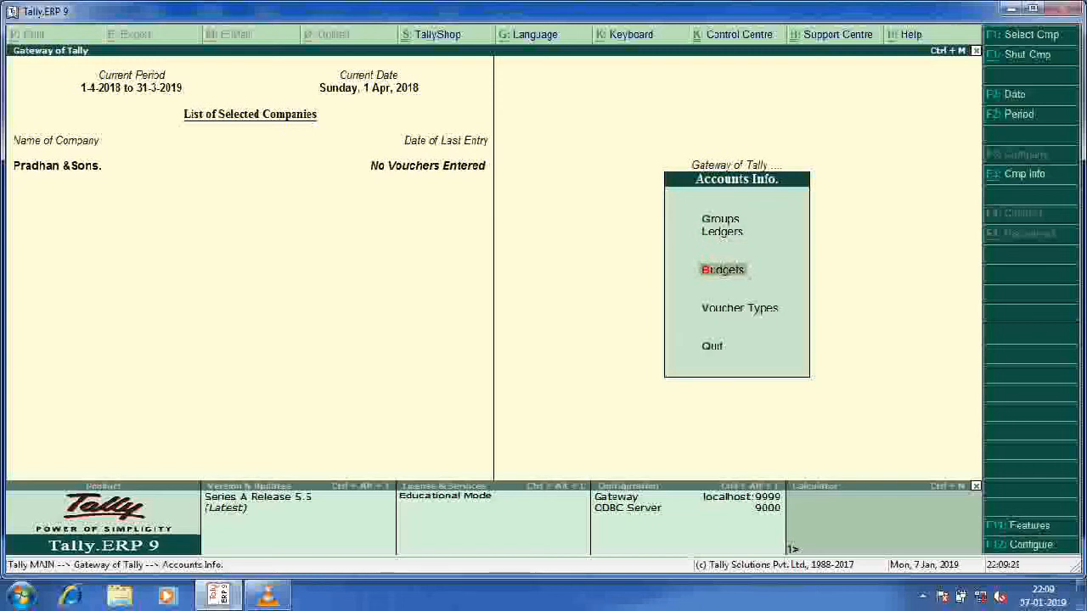
left_click(724, 268)
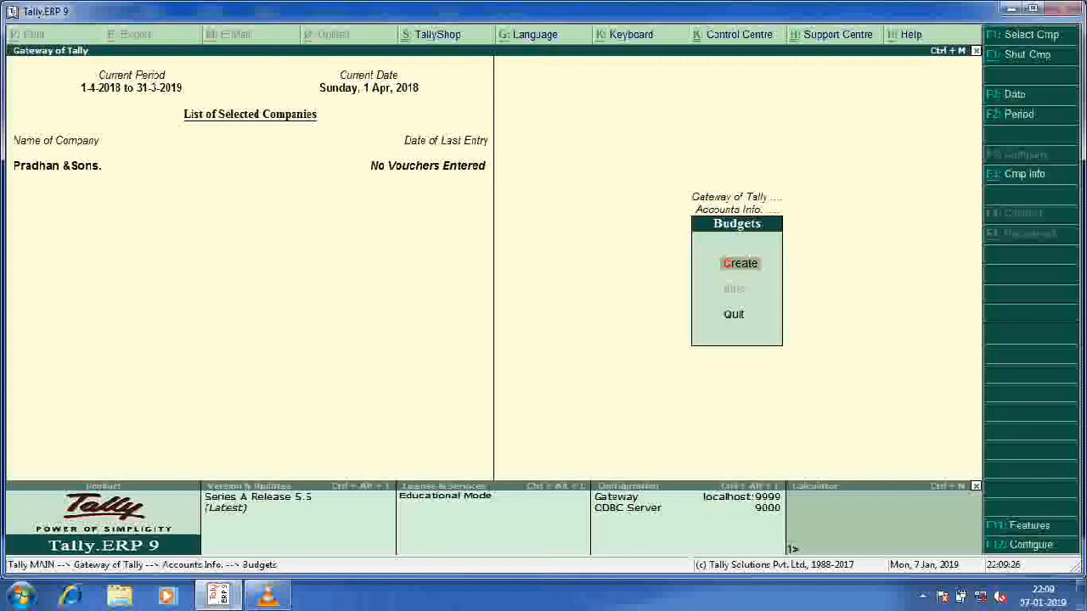
left_click(741, 262)
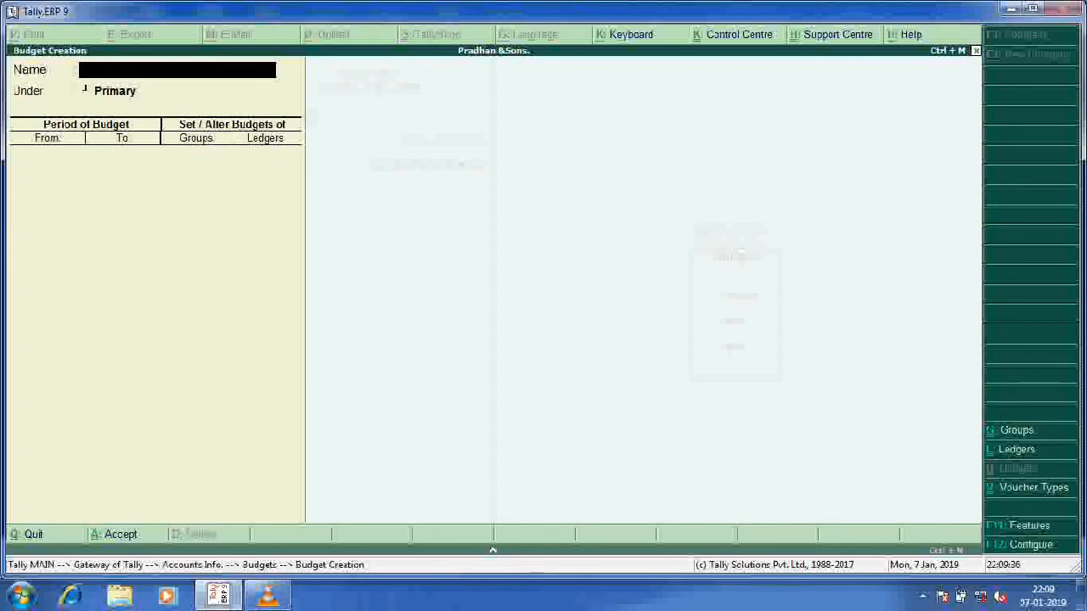
- Name the new budget Travelling Budget
type("T")
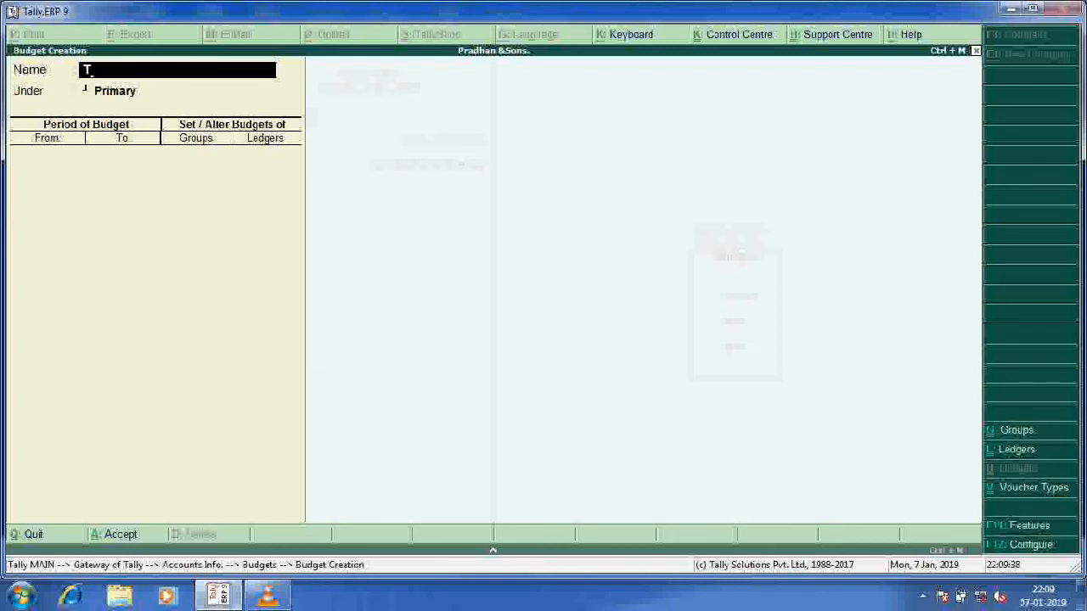
type("ravell")
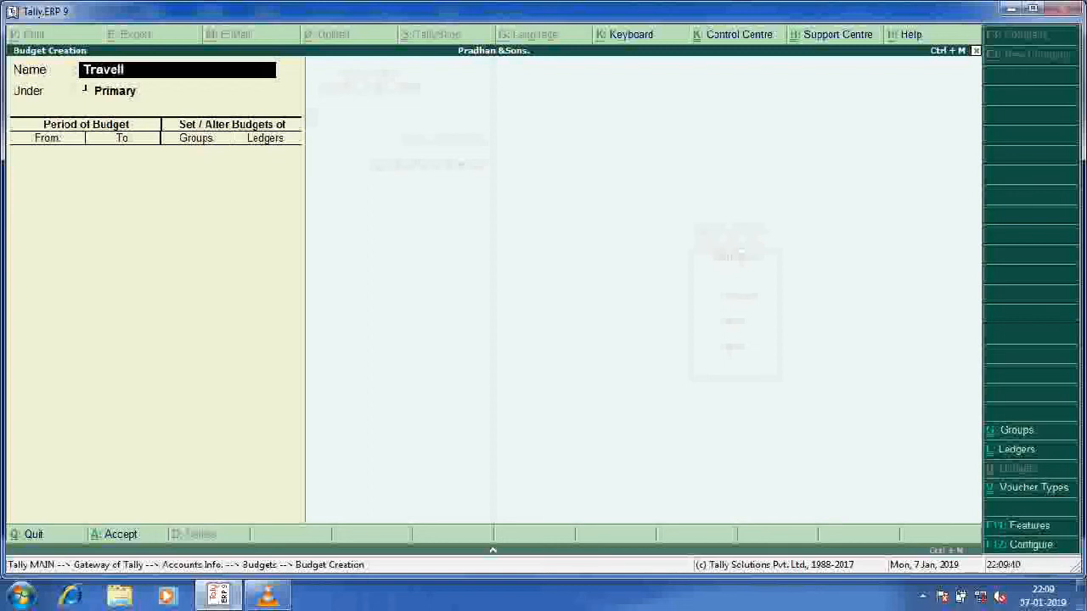
type("ing")
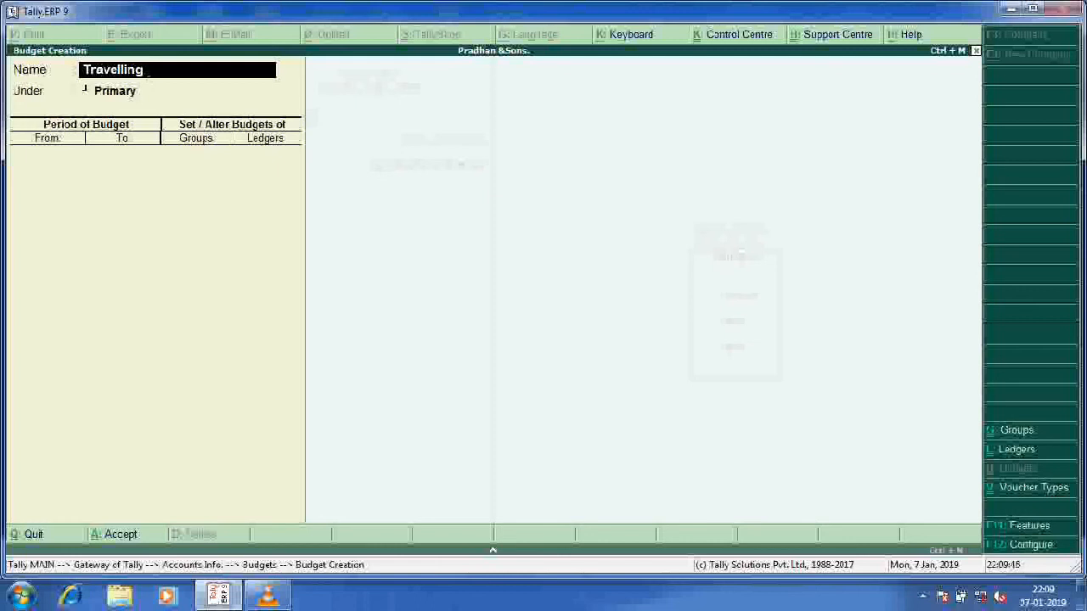
type("Bud")
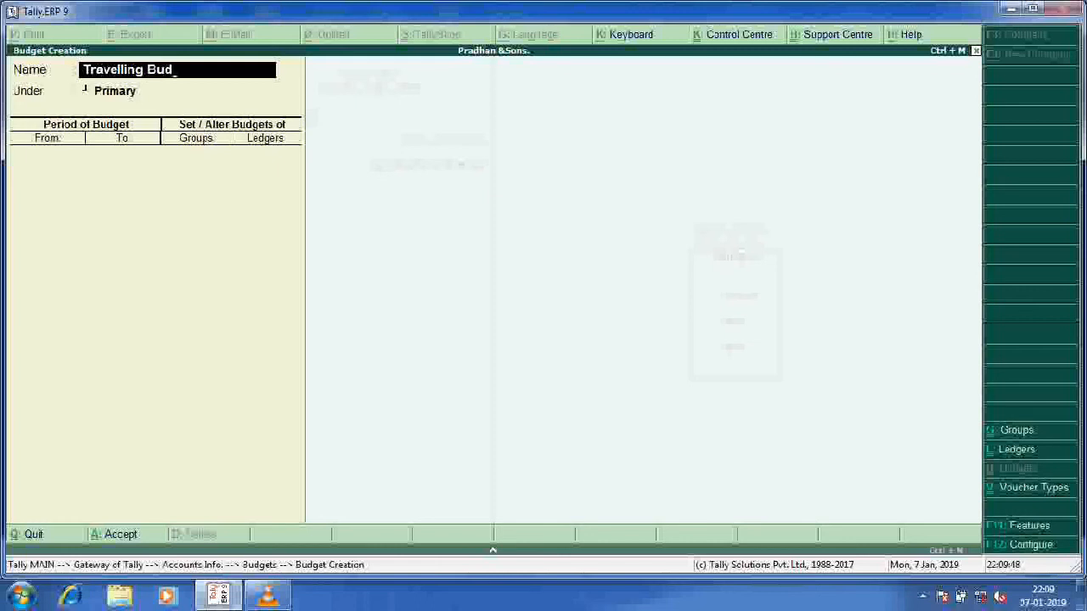
type("get")
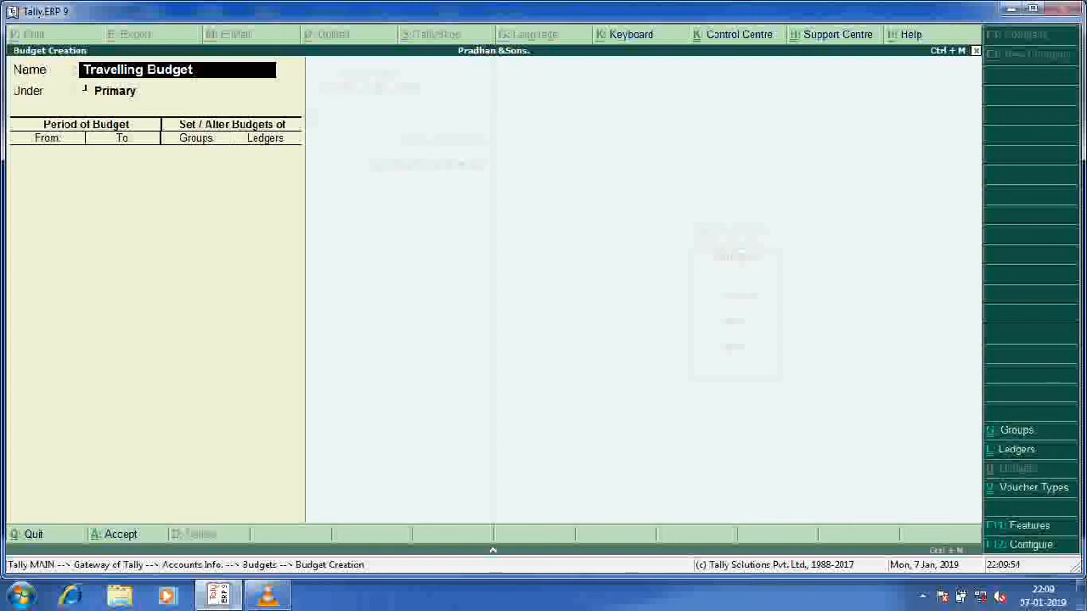
left_click(153, 92)
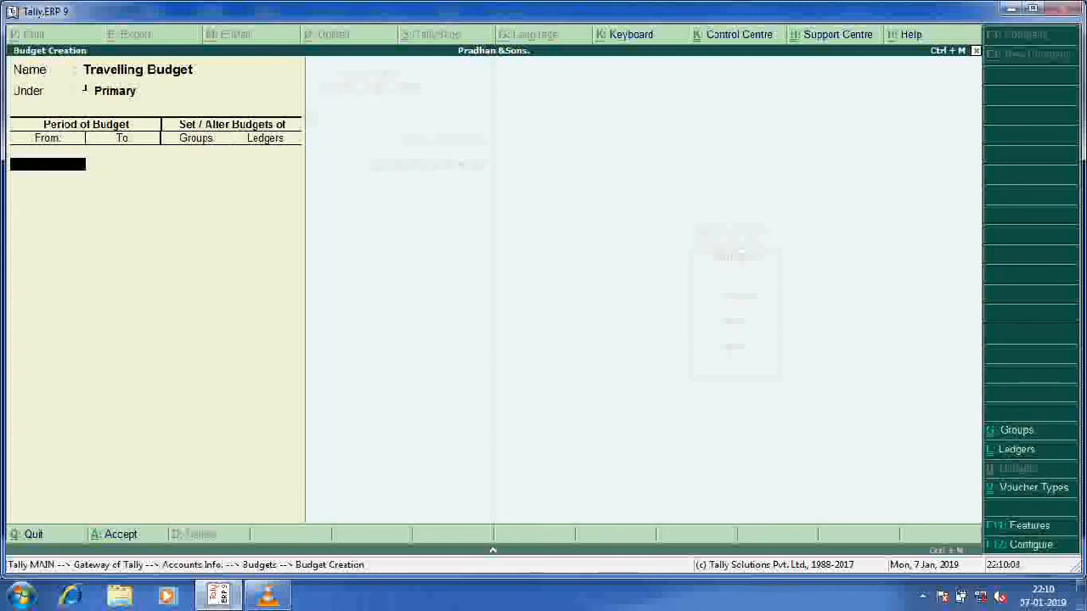
- Set the budget period from 1-4-2018 to 31-10-2018 and proceed to ledger budgets
type("1/4")
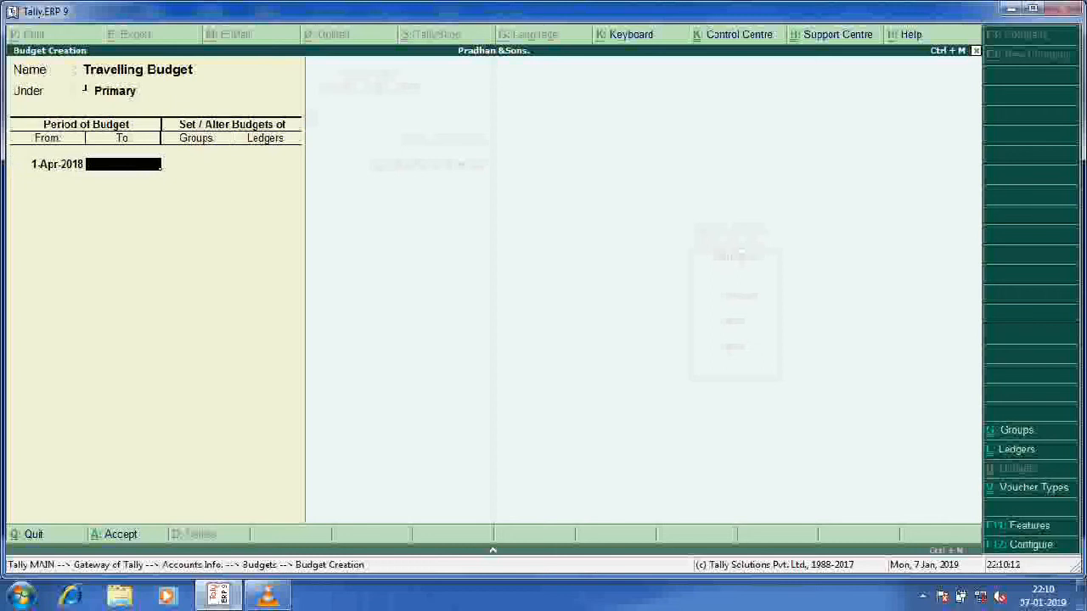
type("31/")
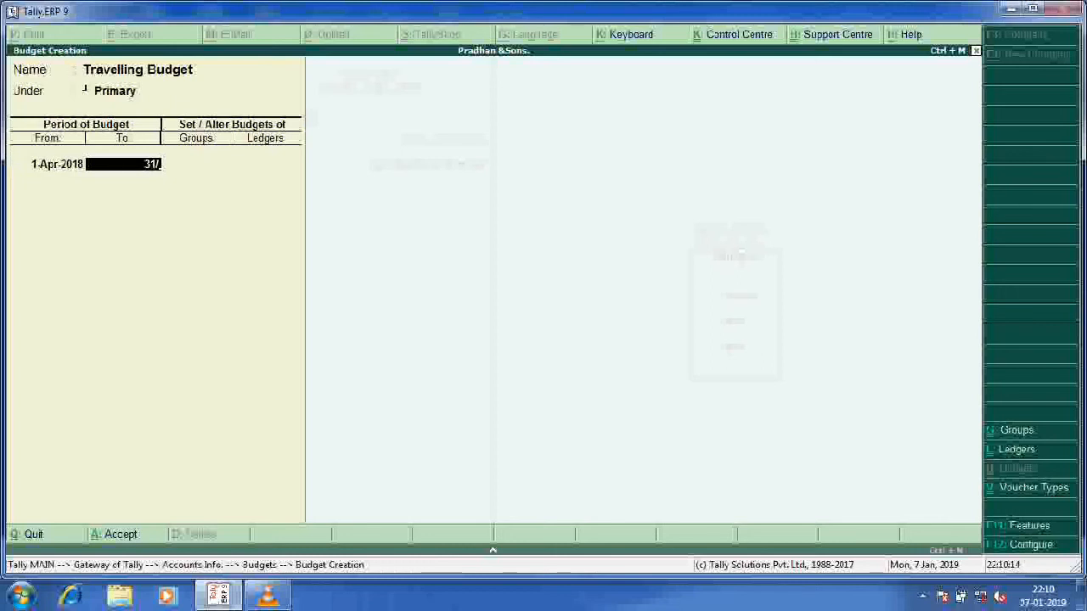
type("0")
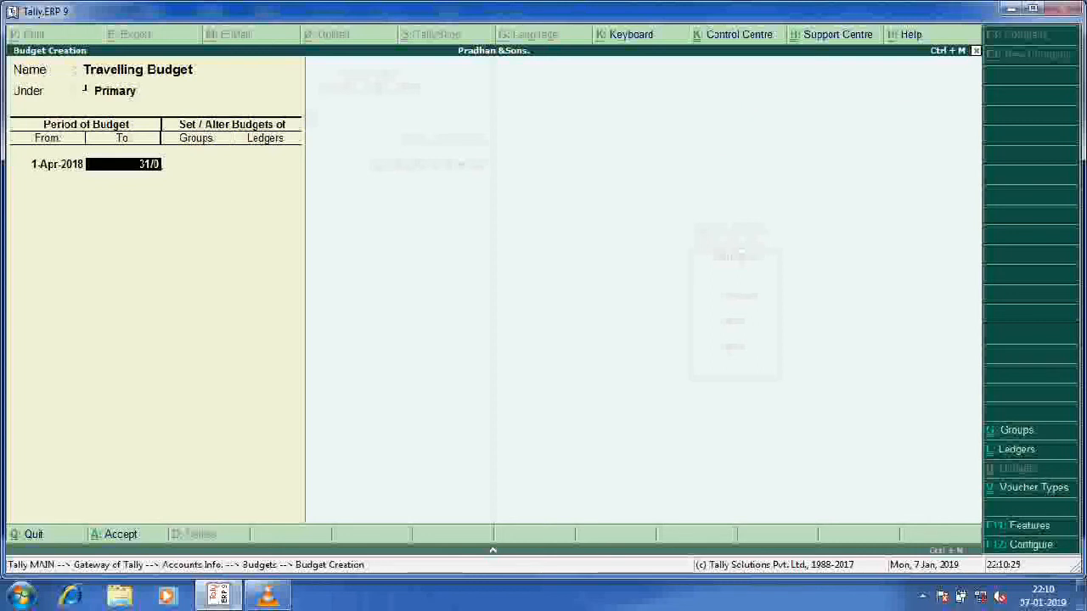
type("1/")
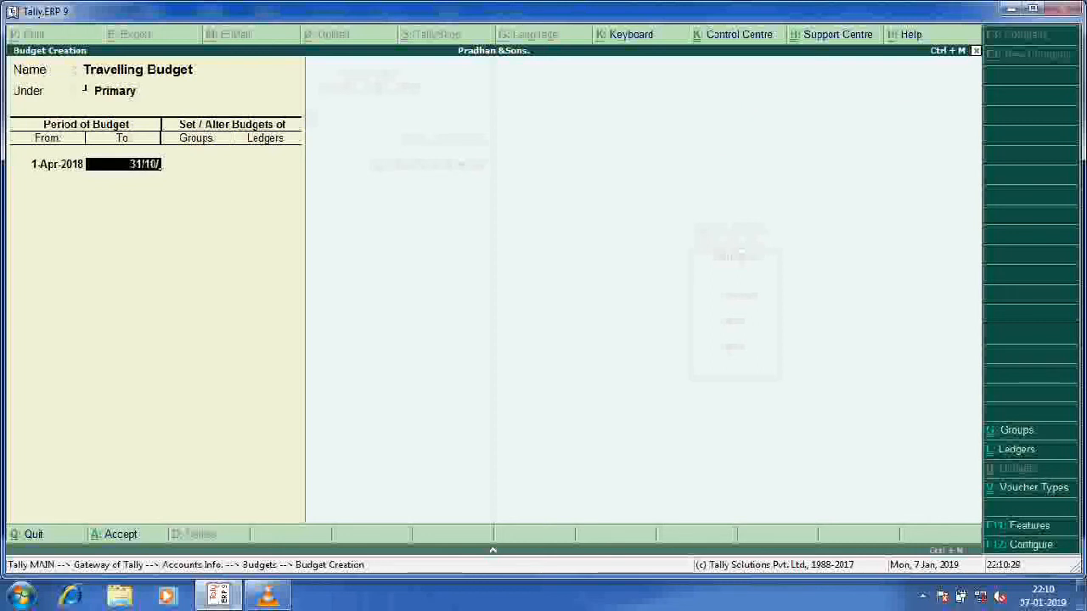
type("2018")
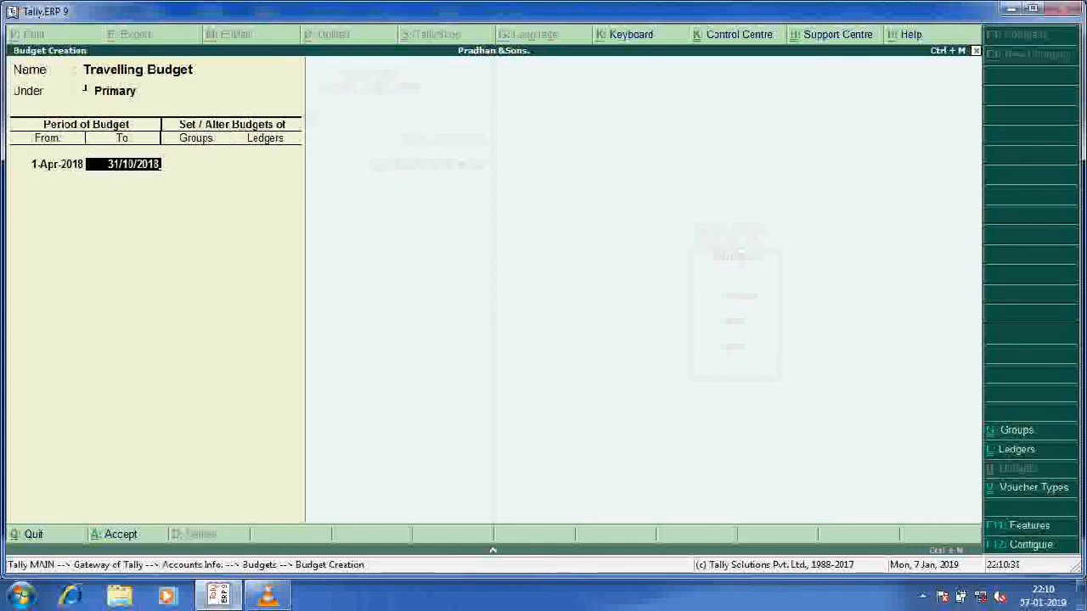
key("enter")
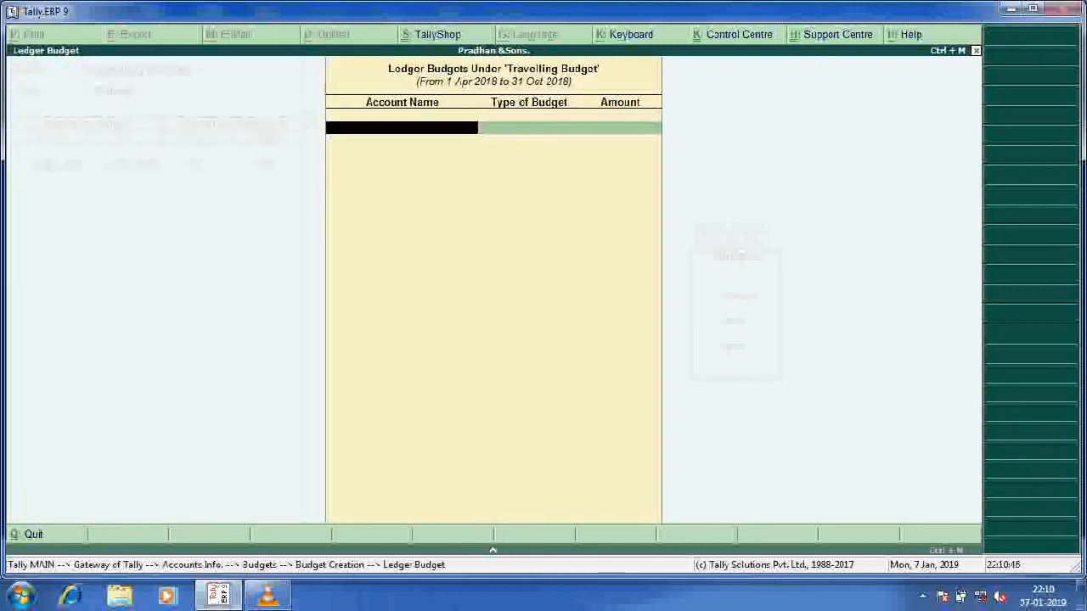
- Budget Tours and Travels A/c at 10000 on closing balance and accept
left_click(401, 128)
type("Tours and Travels A/c")
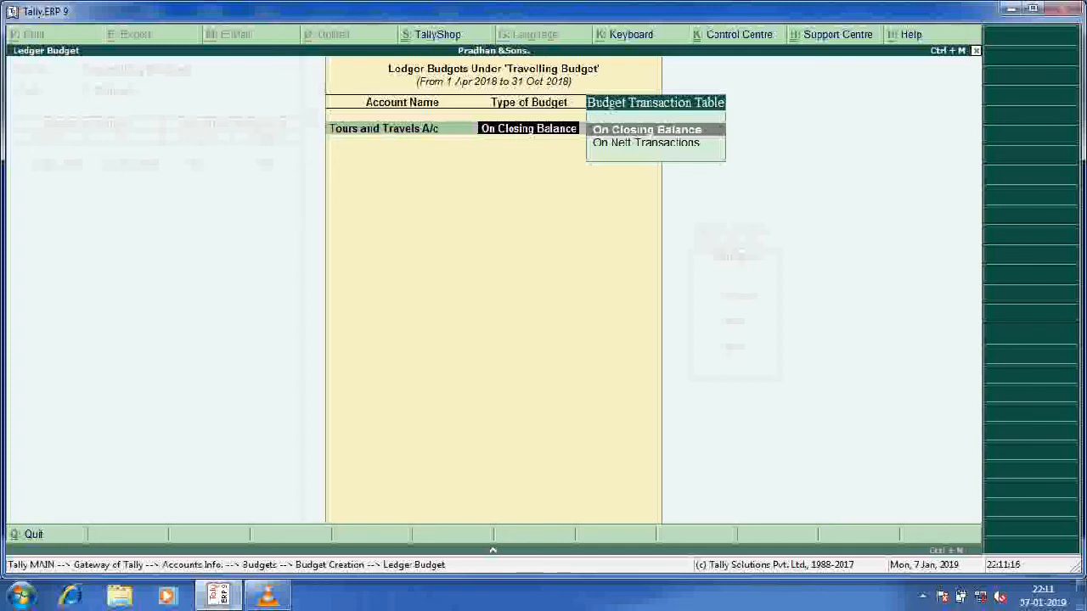
key("Down")
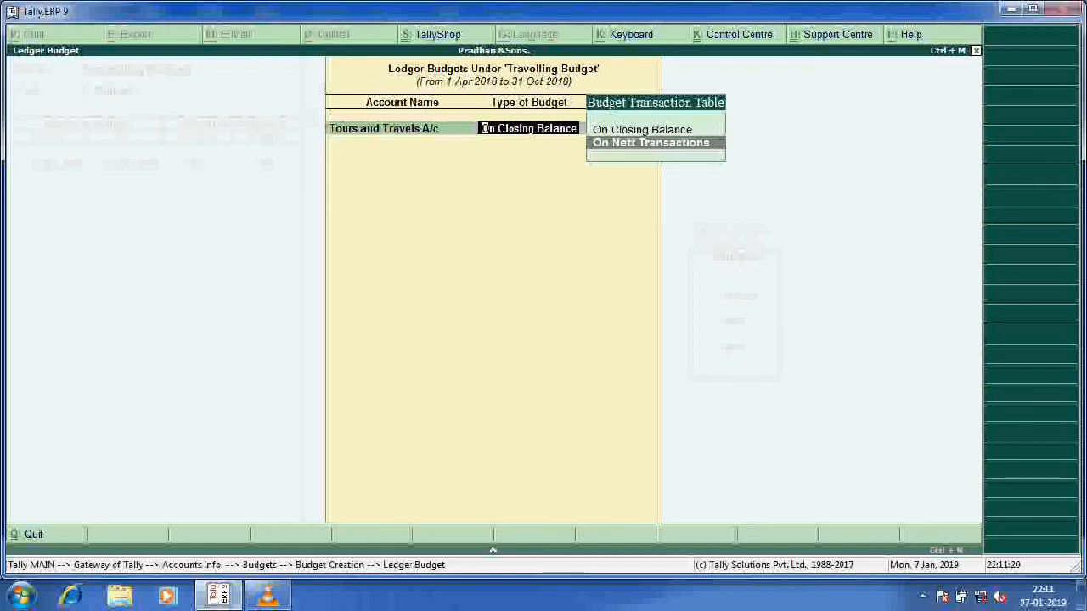
key("Up")
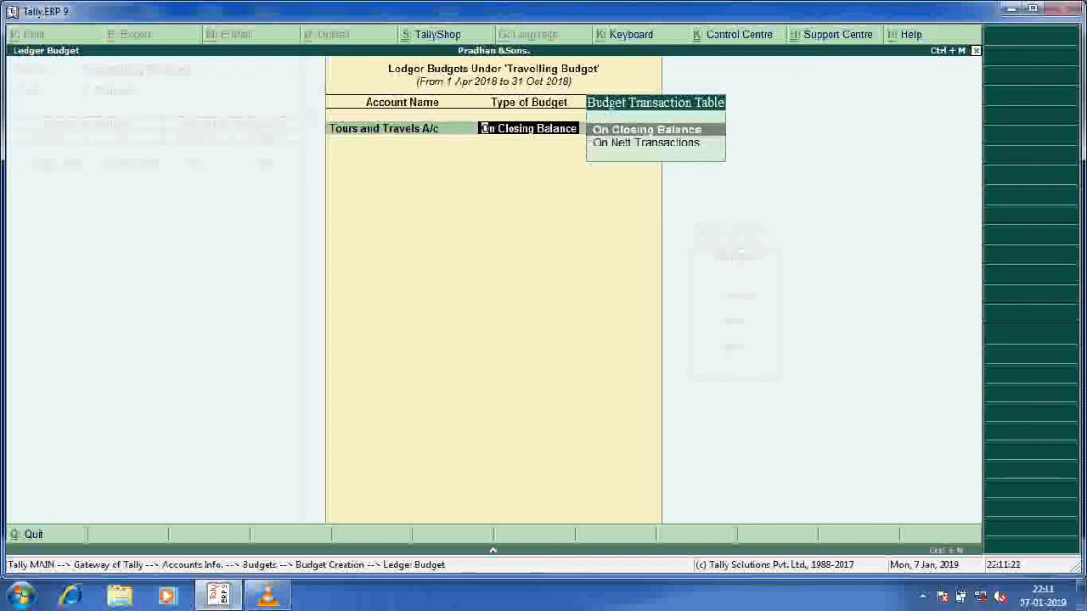
left_click(646, 129)
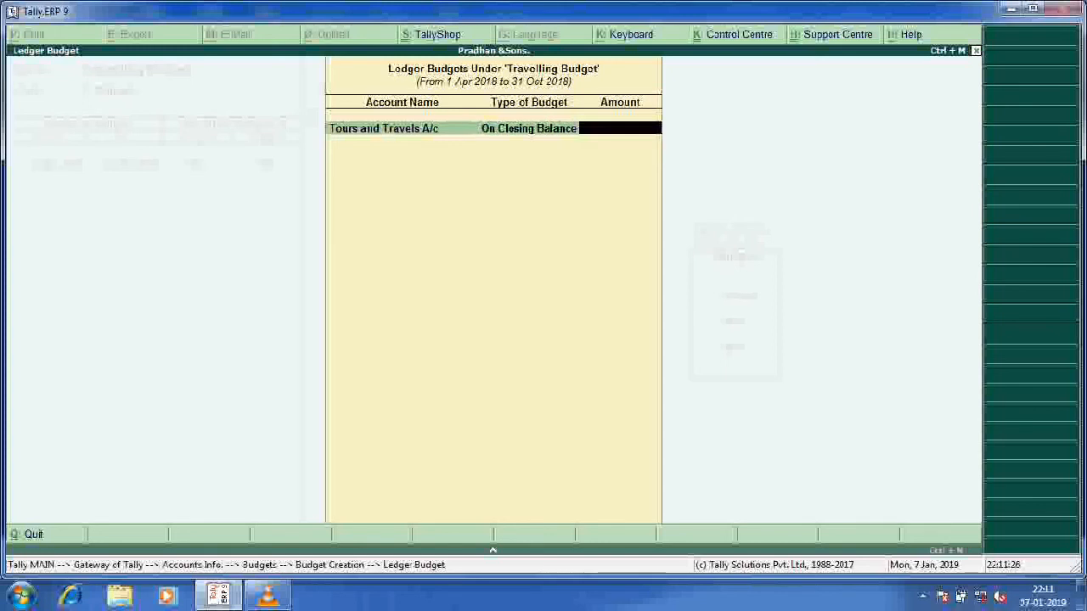
type("1000")
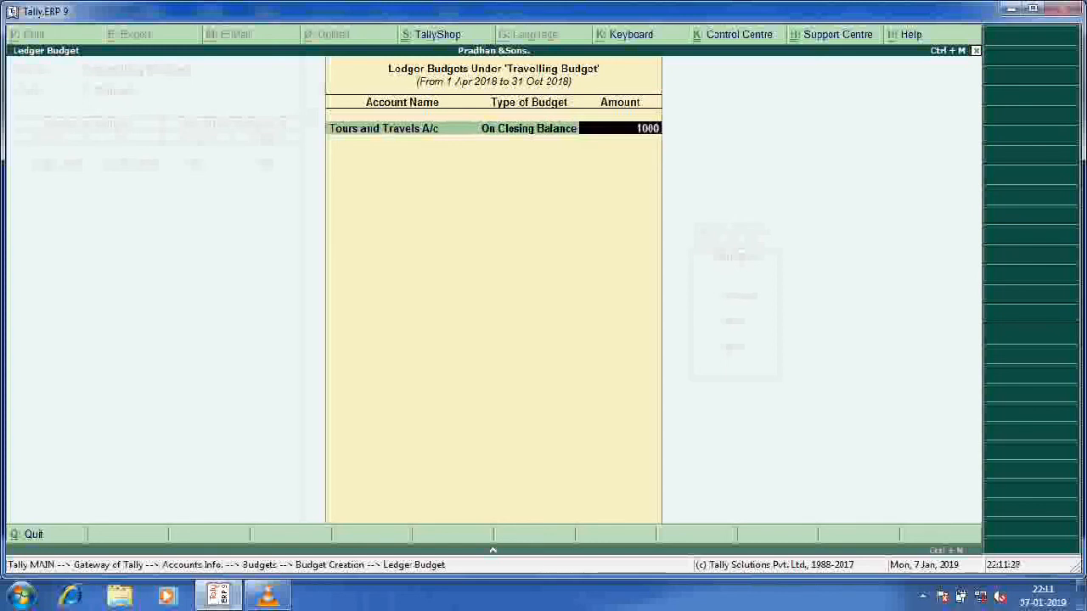
type("0")
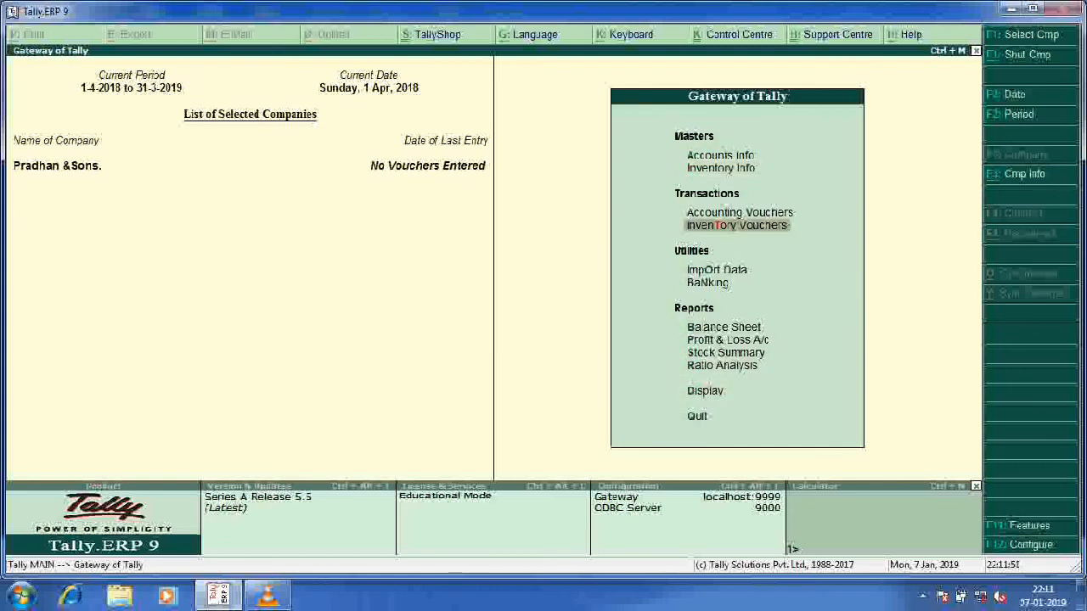
- Record payment voucher No. 1 of 3,000 from Cash to Tours and Travels A/c
left_click(741, 212)
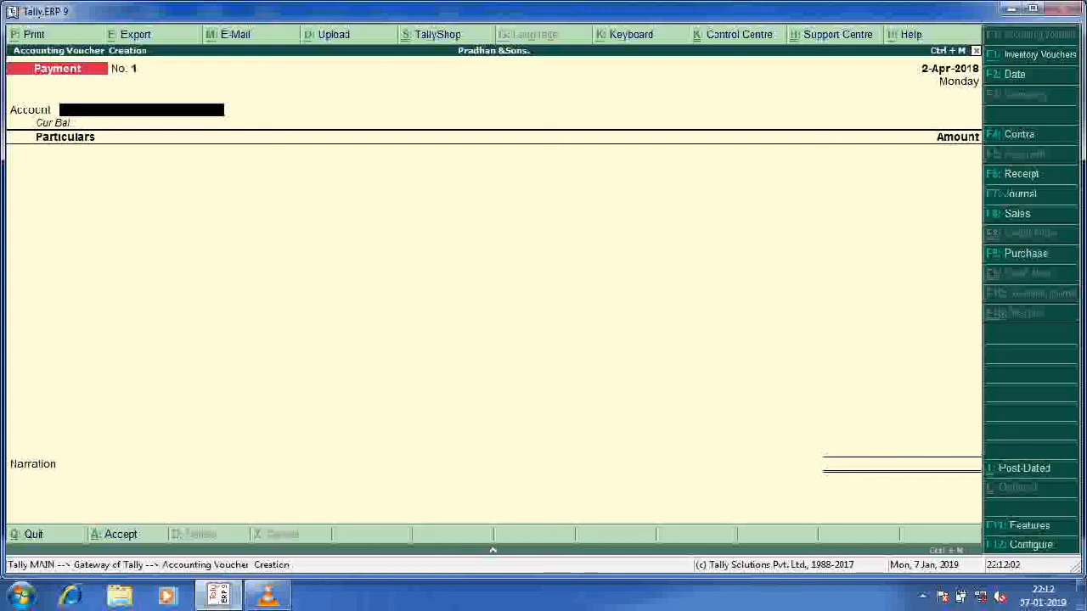
type("Cash")
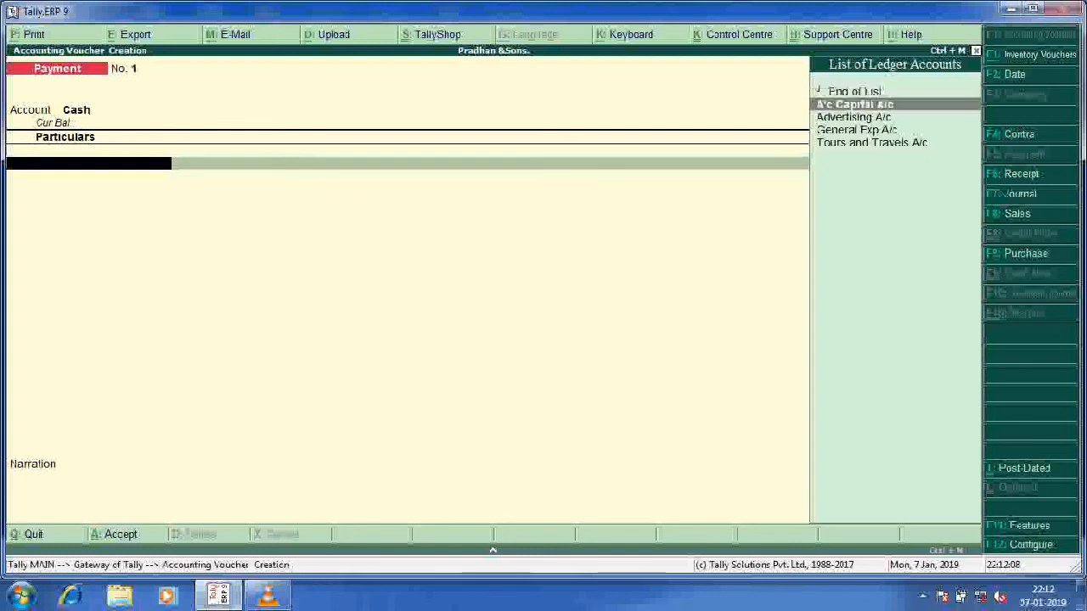
left_click(871, 142)
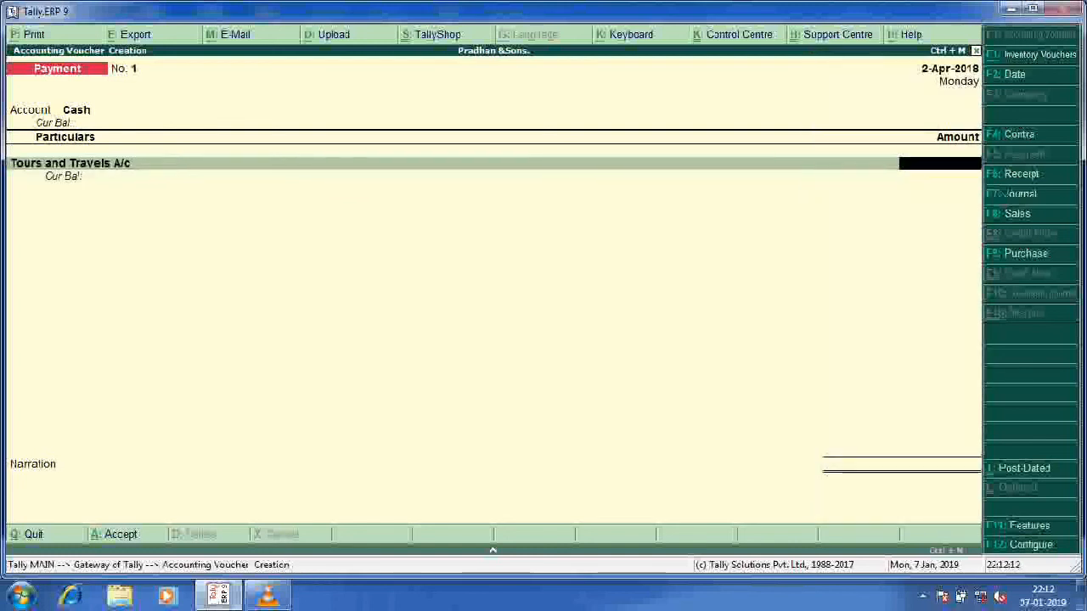
type("3000")
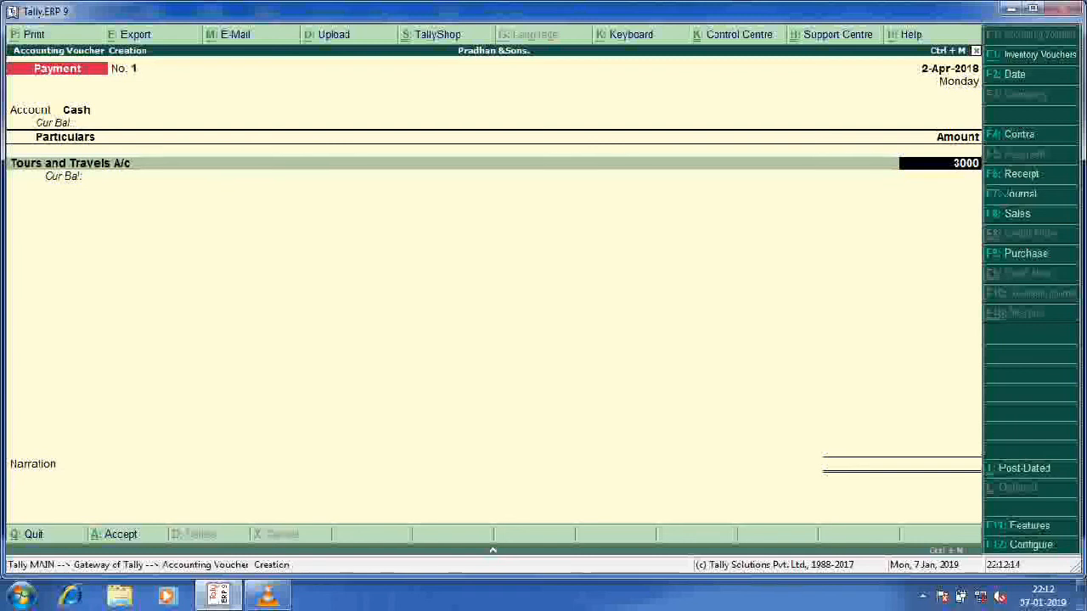
key("enter")
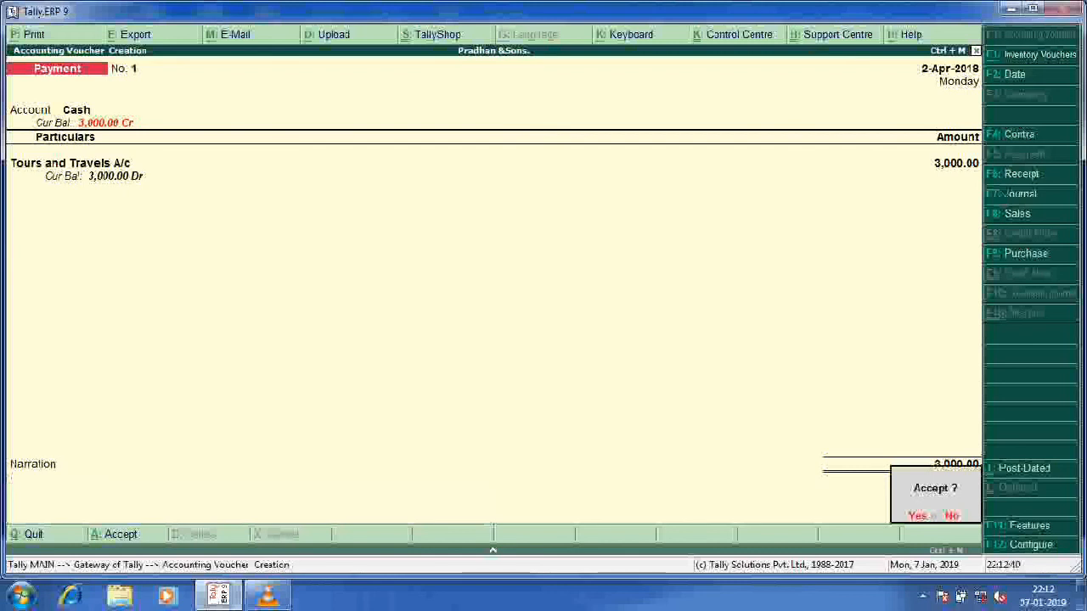
- Save the voucher and quit voucher entry back to the Gateway of Tally
left_click(917, 517)
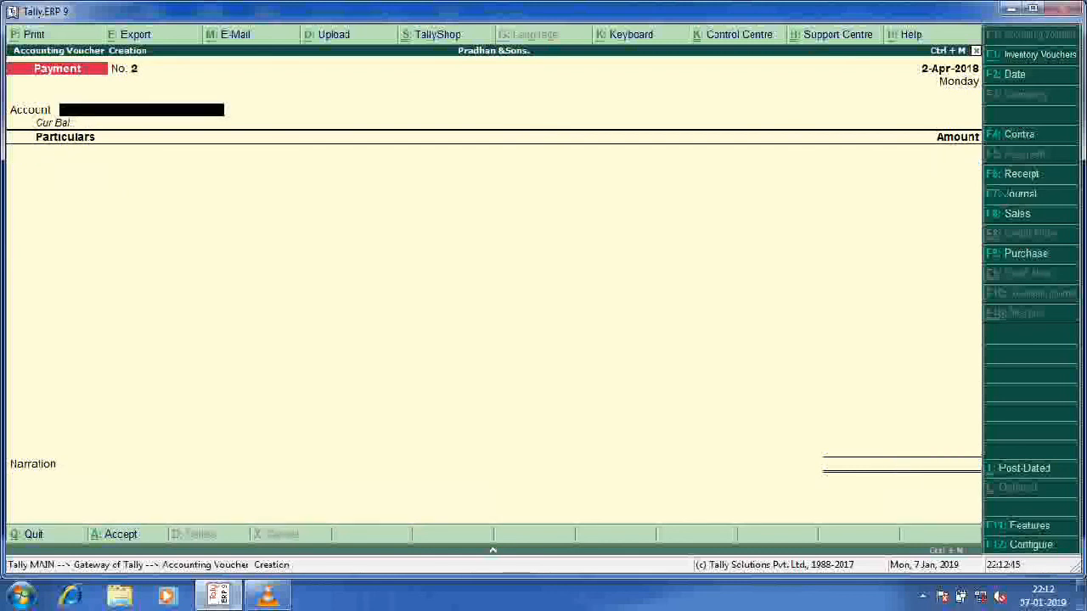
left_click(34, 534)
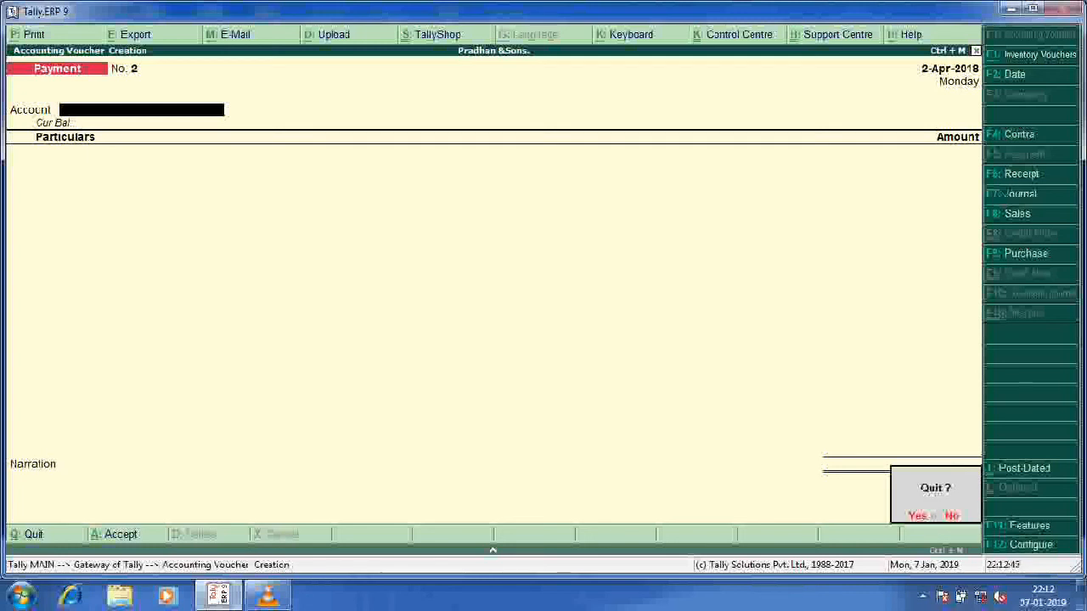
left_click(918, 516)
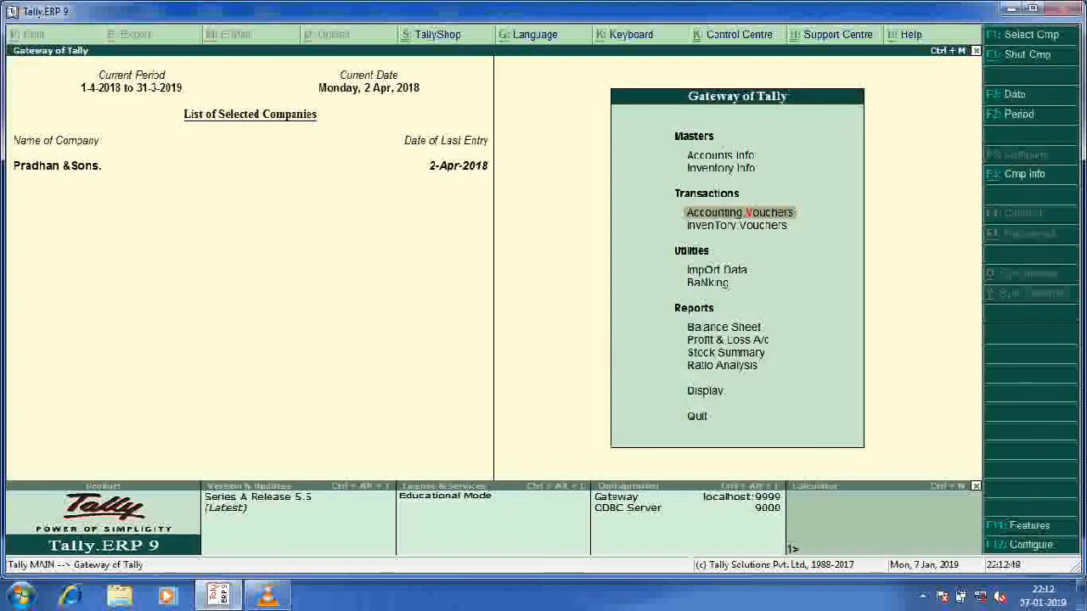
mouse_move(705, 389)
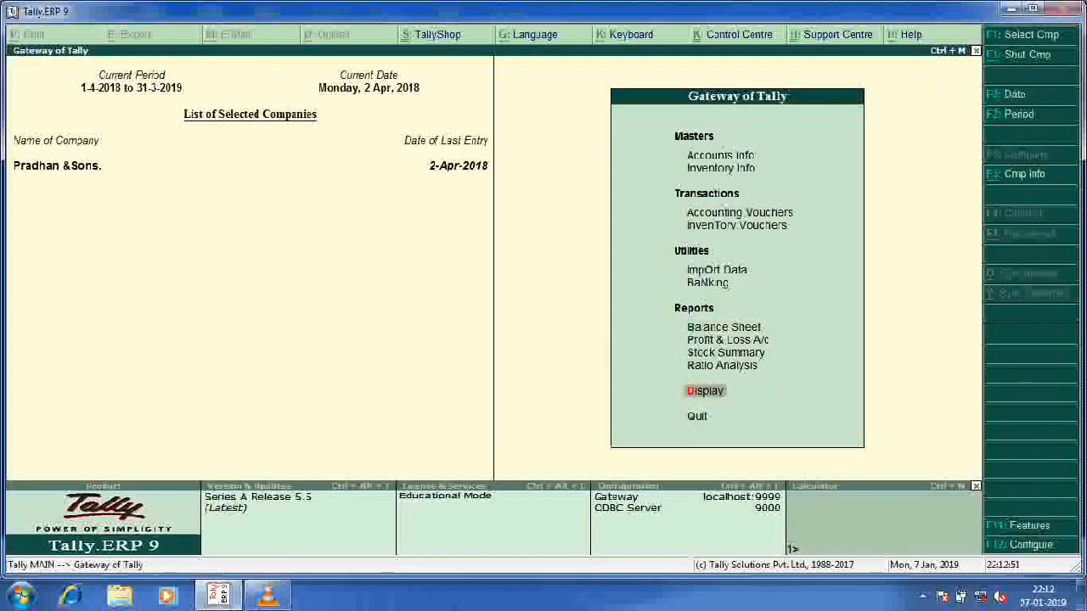
- Display the Trial Balance with Travelling Budget variance columns showing the 7,000 Indirect Expenses variance
left_click(705, 390)
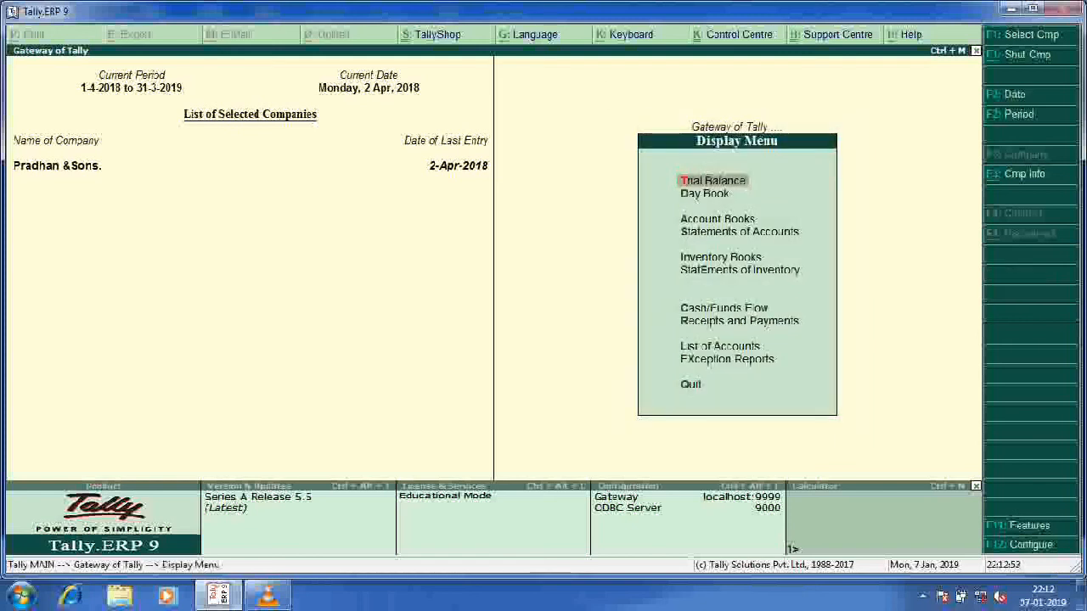
left_click(712, 180)
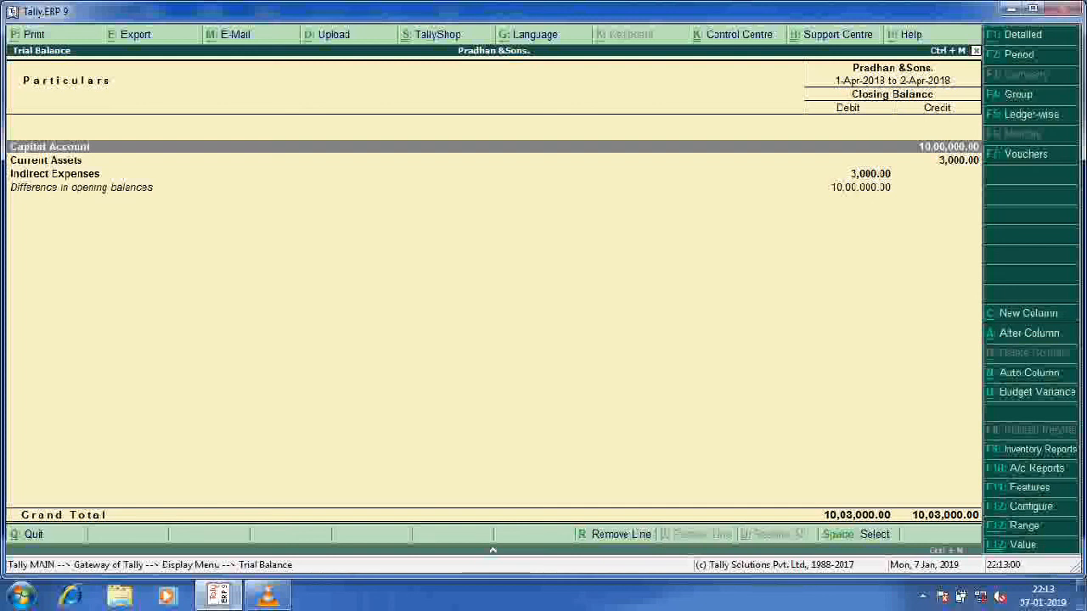
left_click(1036, 391)
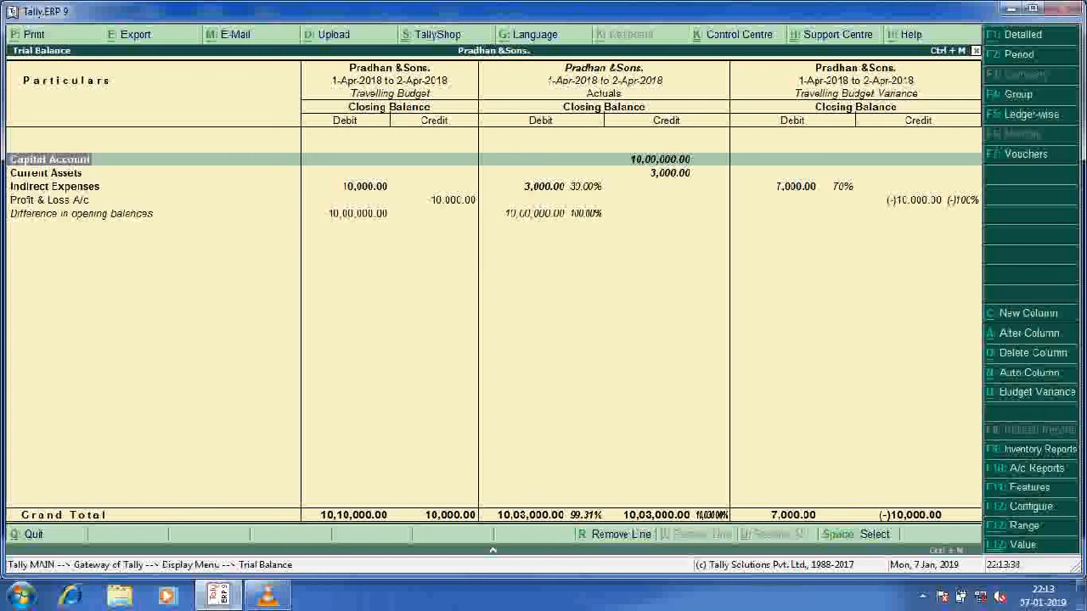
- Move through the trial balance rows and drill into the Capital Account group summary
key("down")
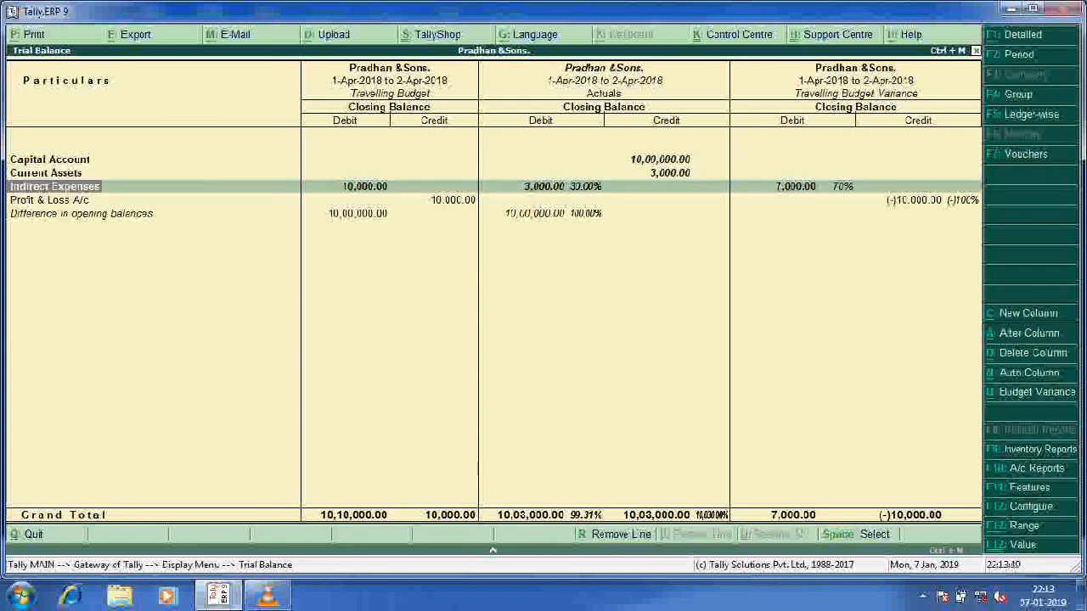
key("down")
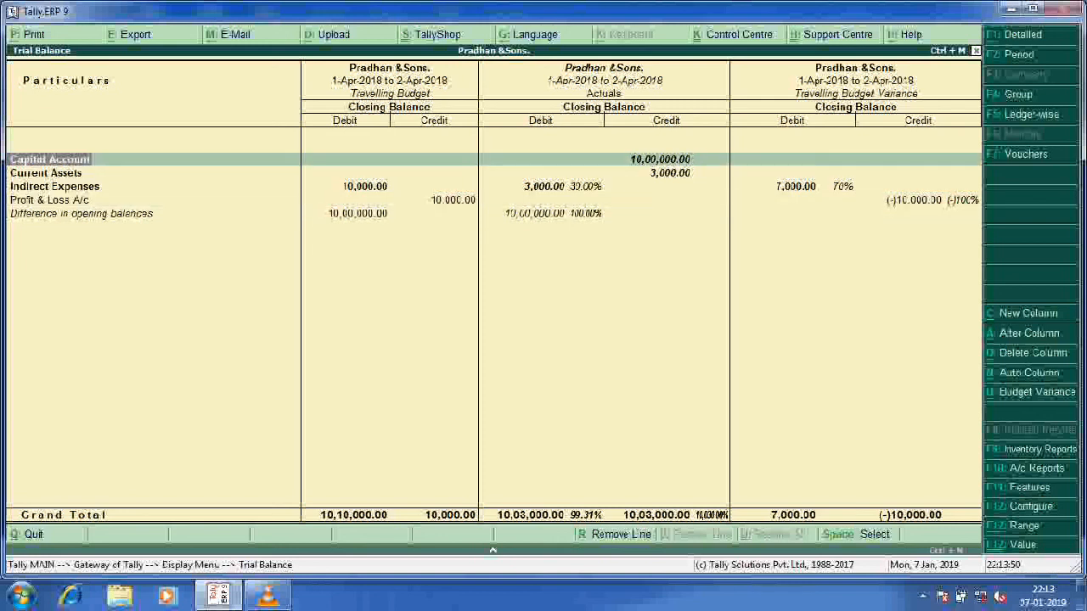
double_click(48, 160)
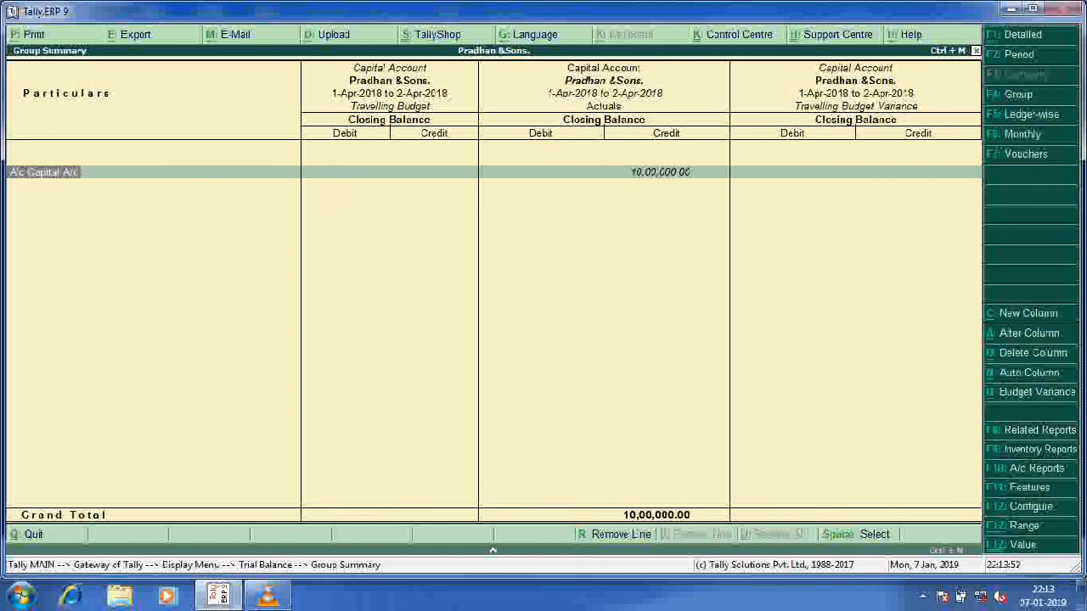